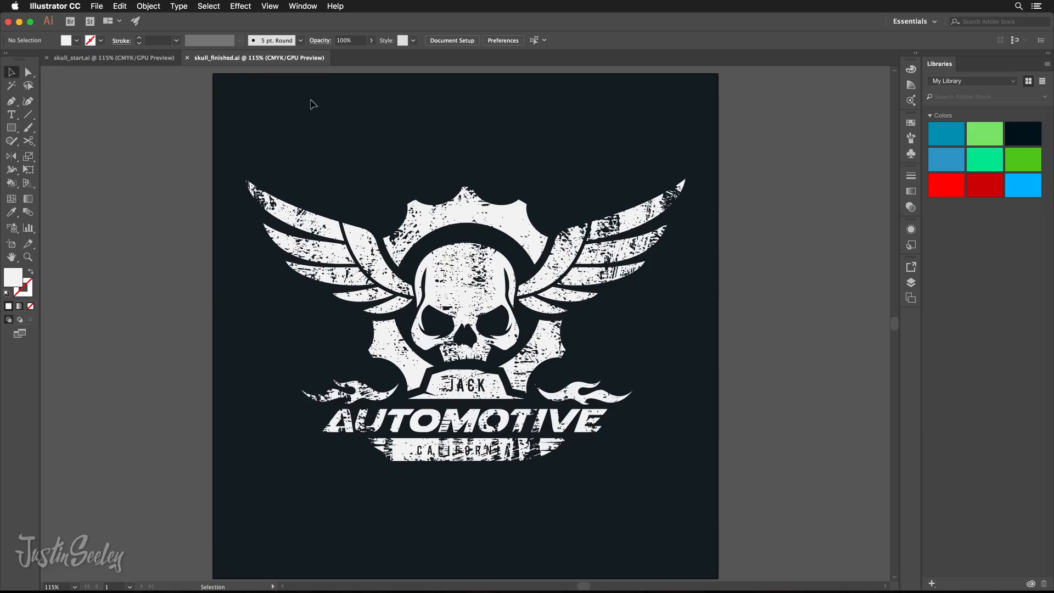
mouse_move(532, 197)
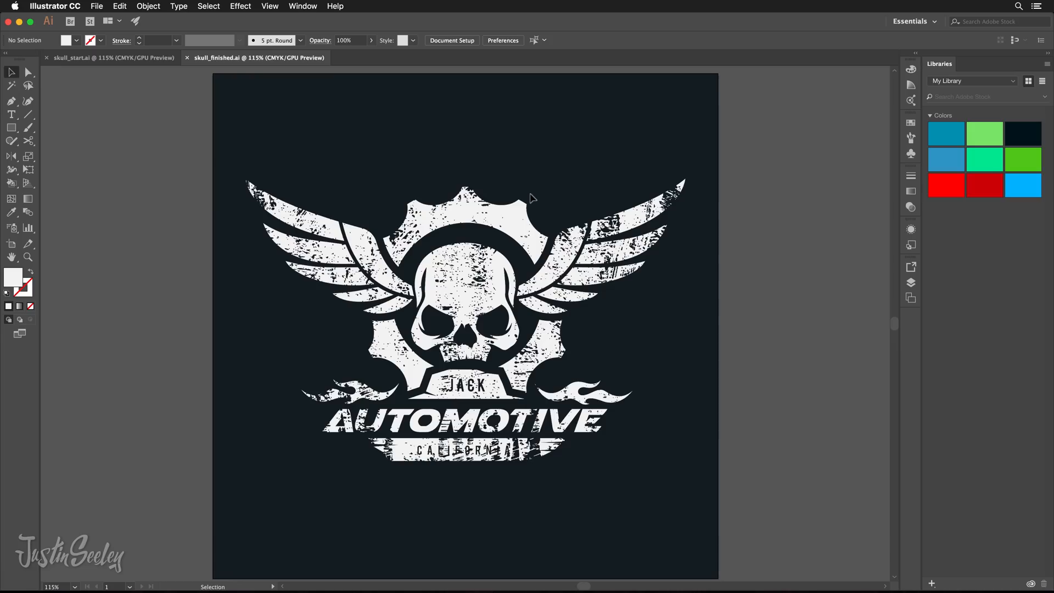
- Combine all the white skull logo shapes in skull_start.ai into one compound path
left_click(464, 323)
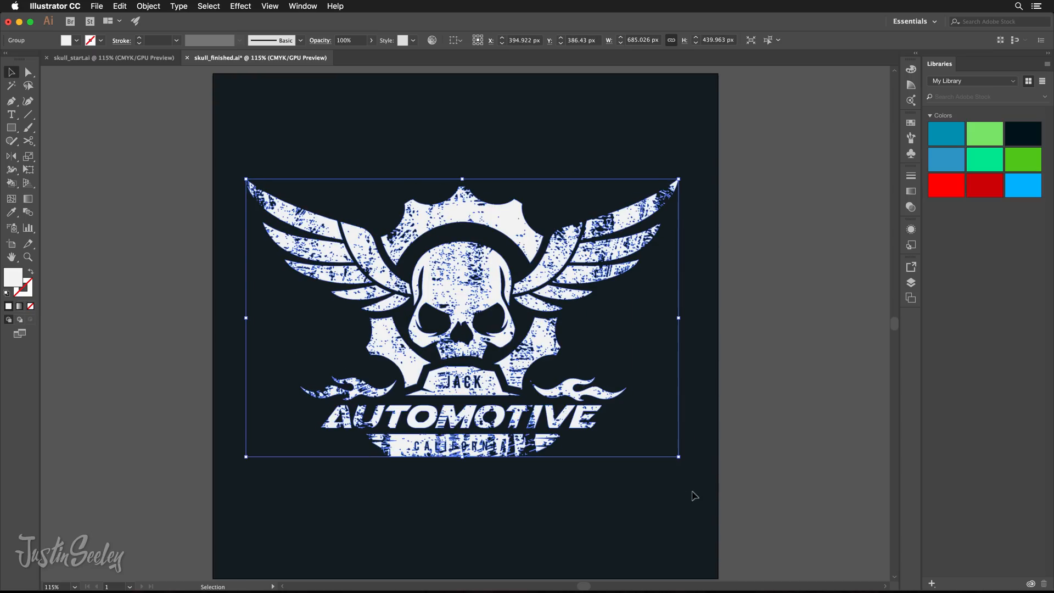
mouse_move(627, 356)
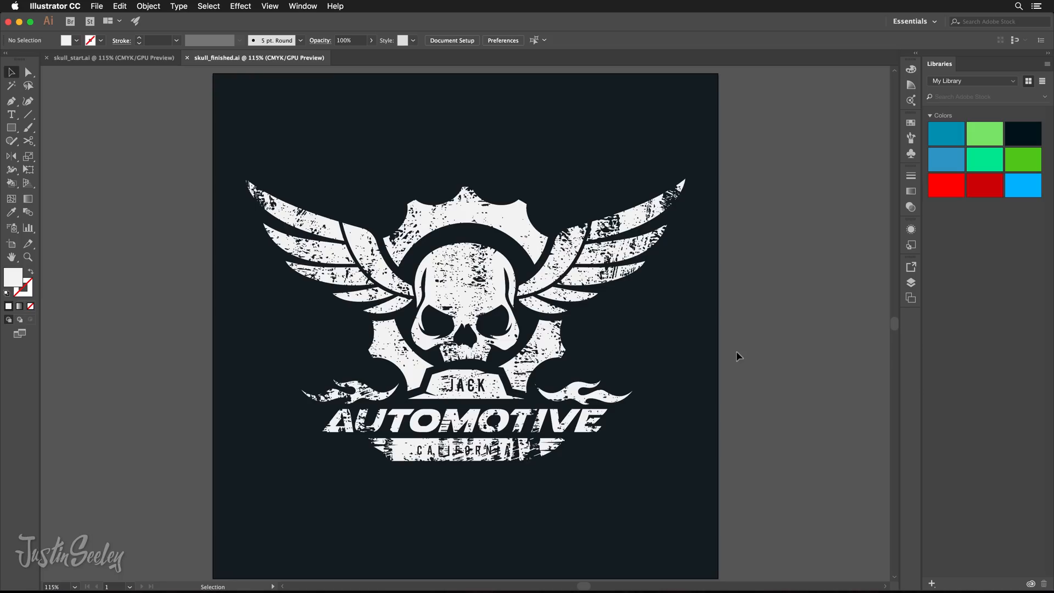
mouse_move(121, 81)
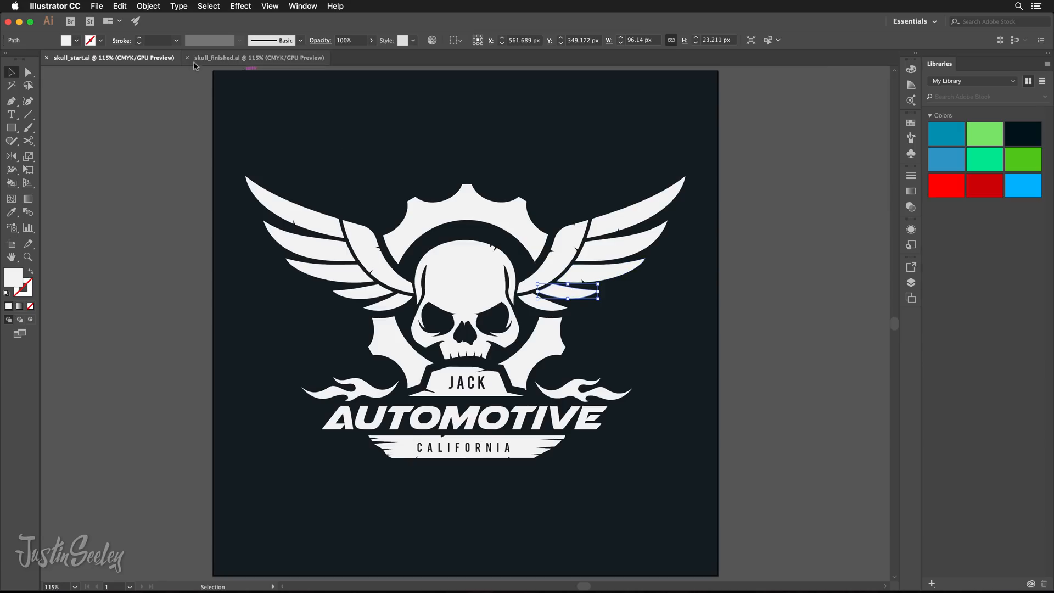
left_click(251, 156)
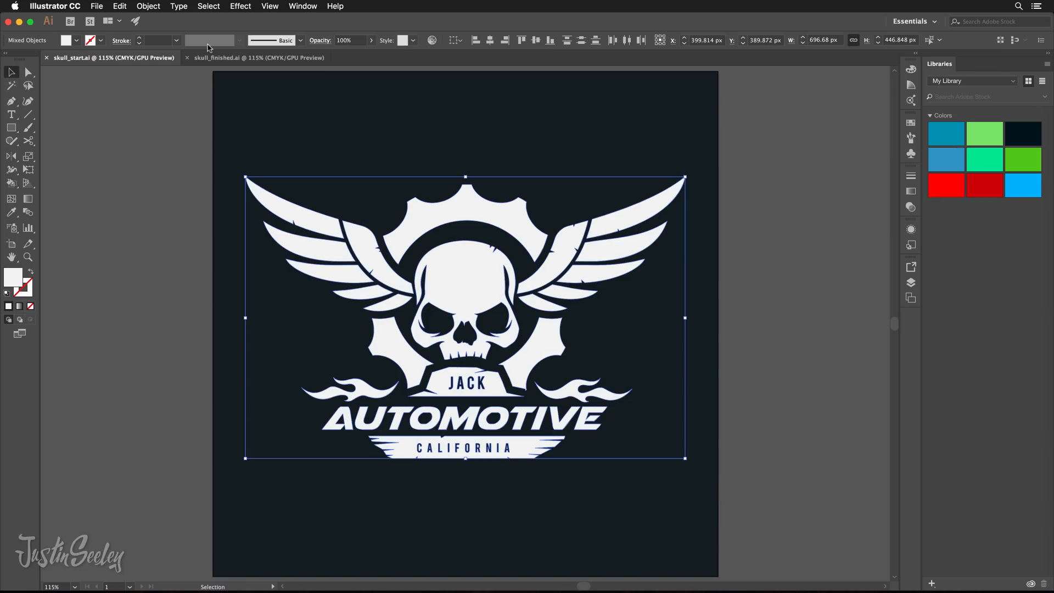
left_click(148, 5)
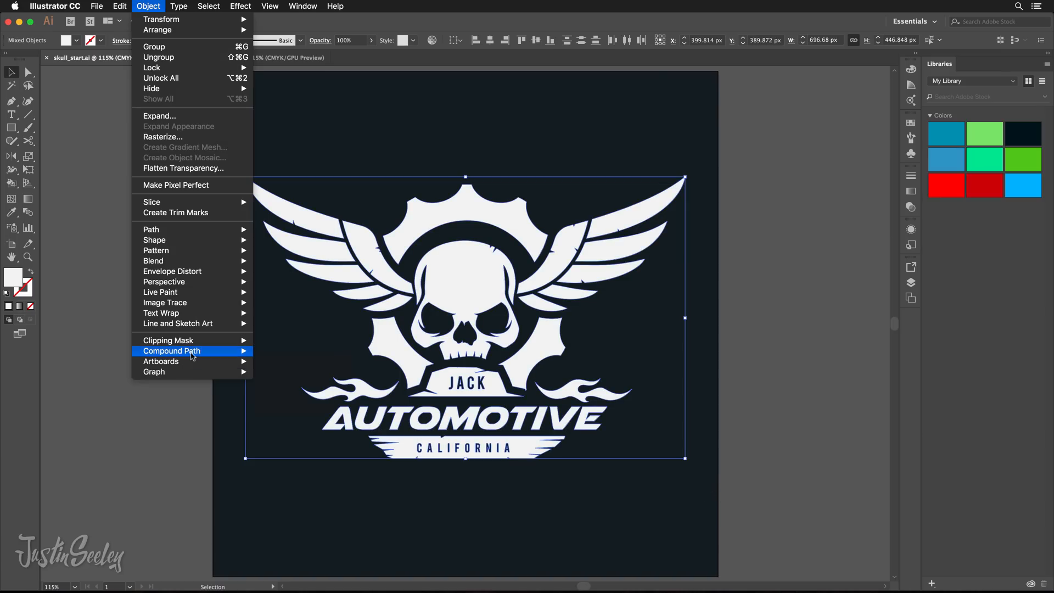
mouse_move(192, 352)
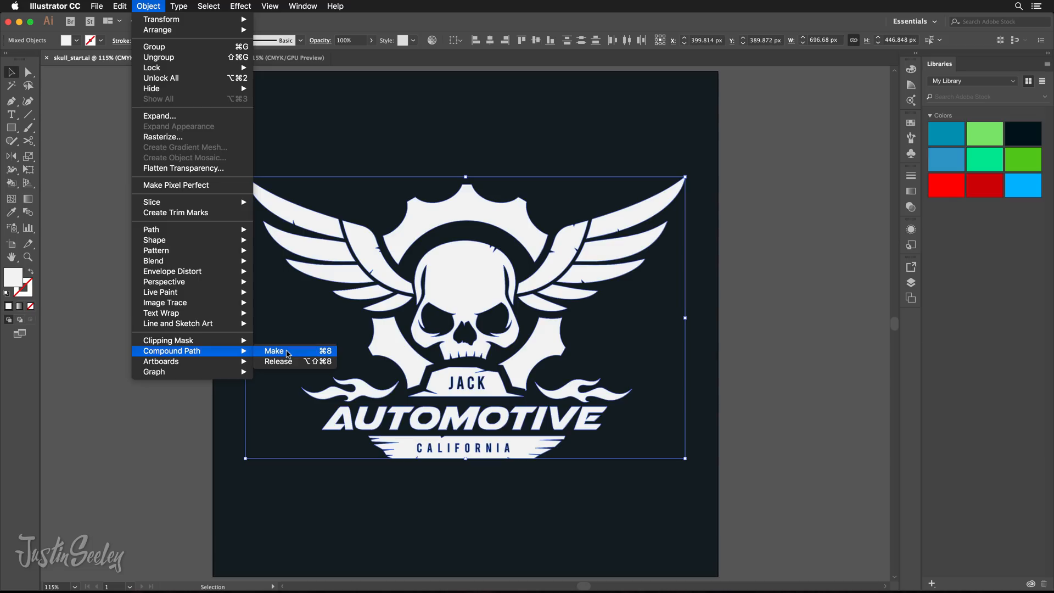
left_click(275, 352)
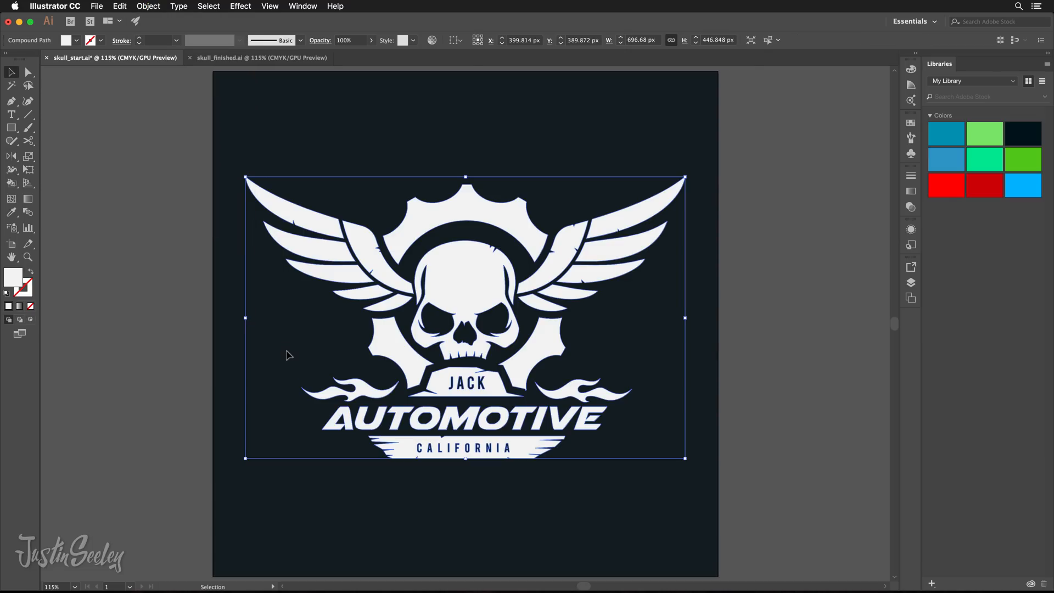
mouse_move(395, 364)
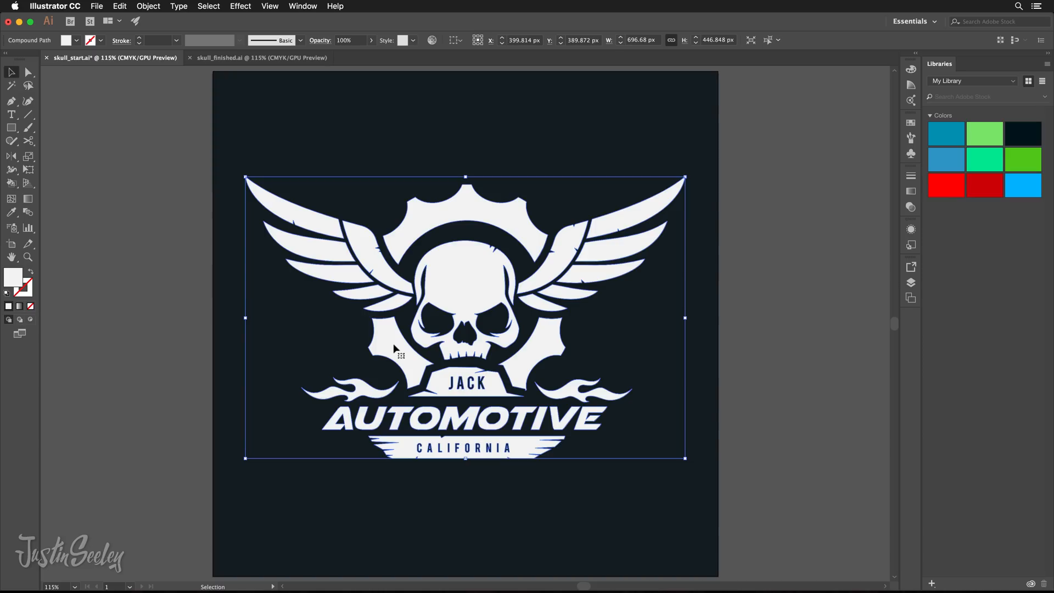
mouse_move(576, 266)
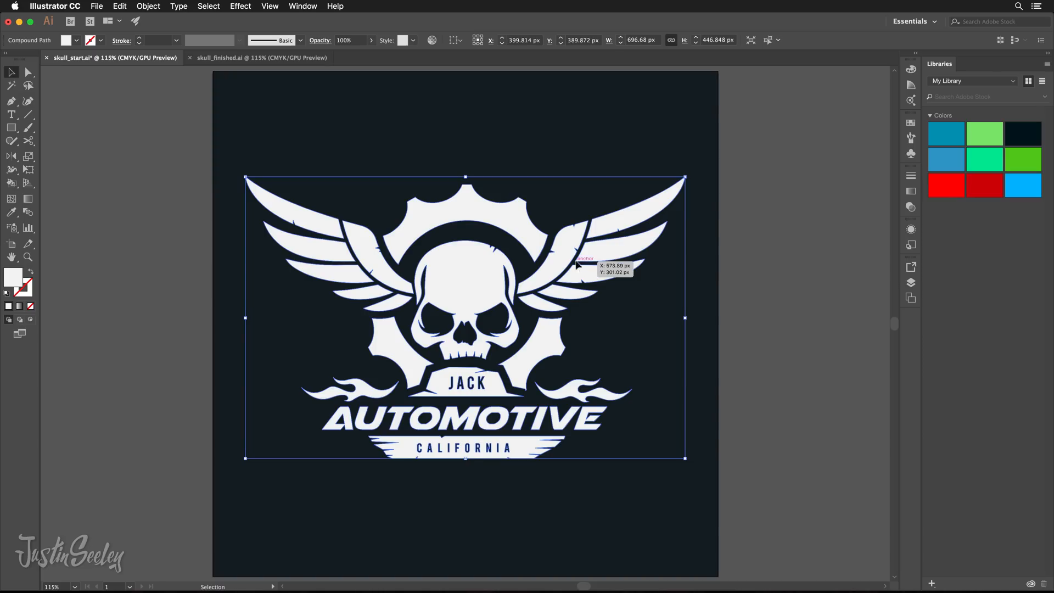
mouse_move(476, 218)
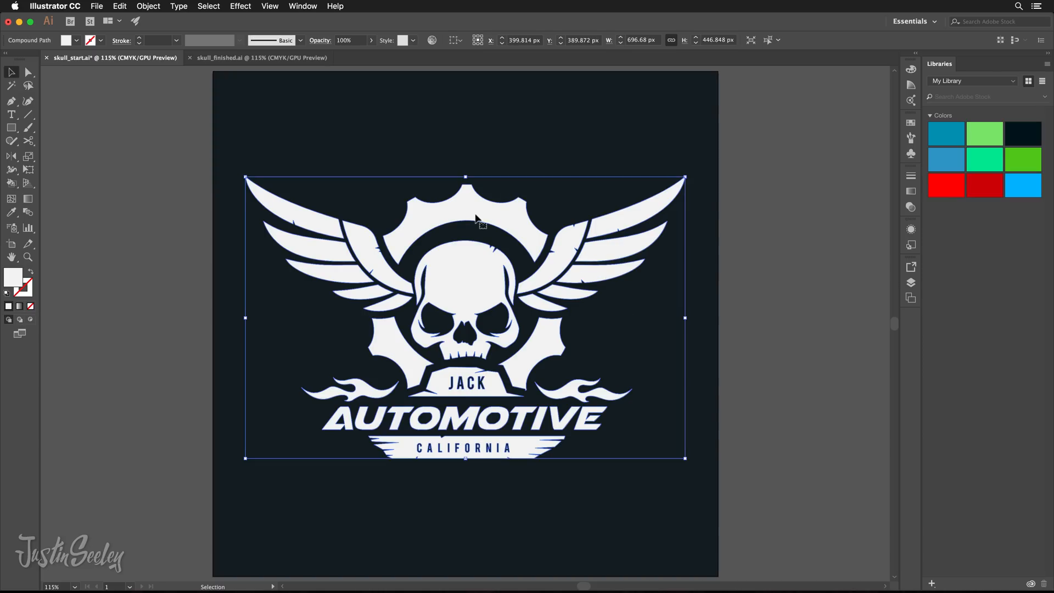
mouse_move(387, 307)
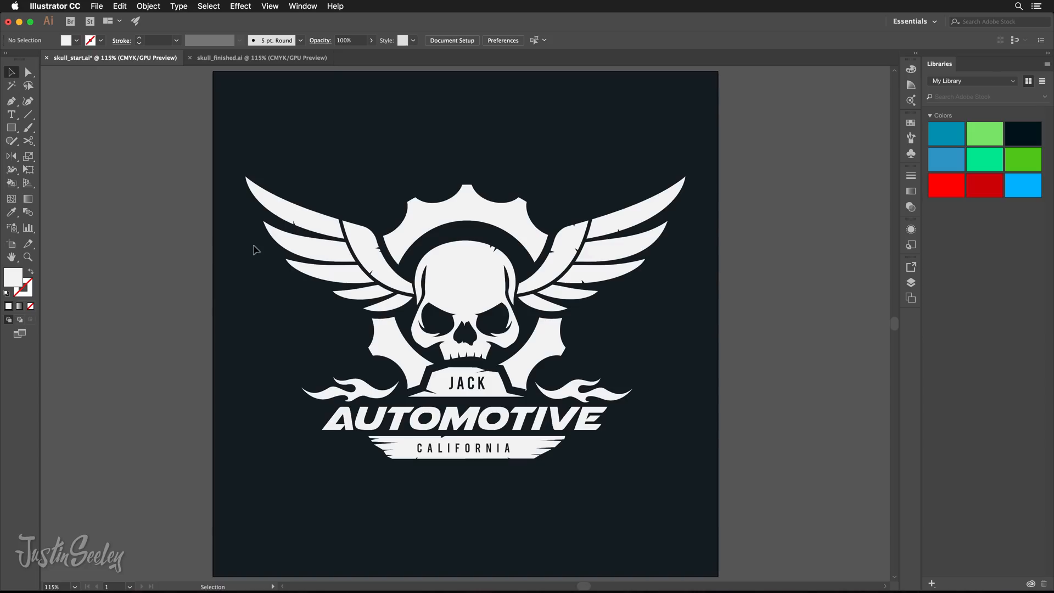
mouse_move(85, 7)
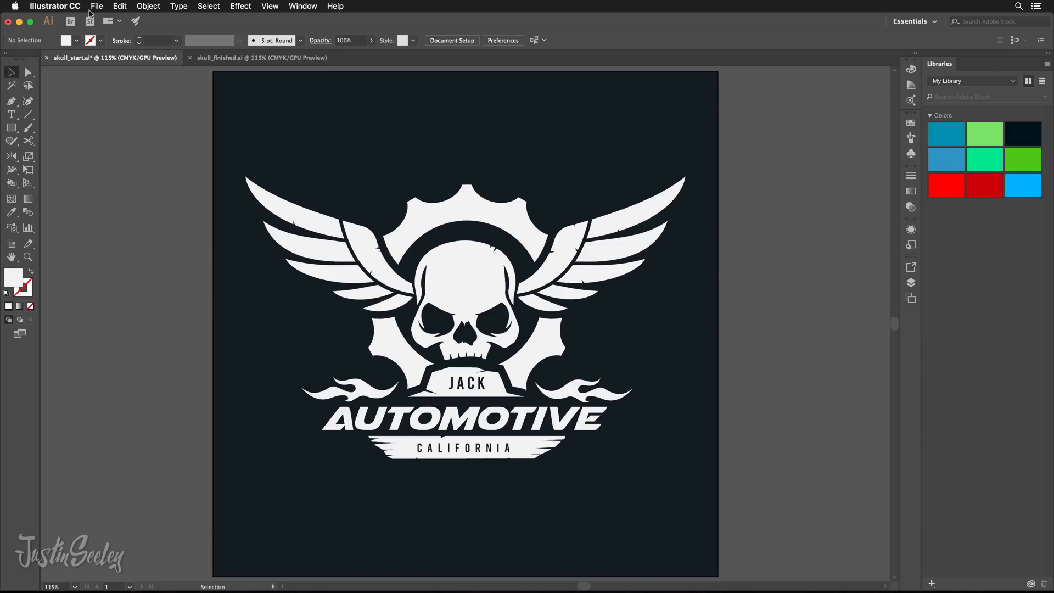
- Place grunge.jpg from the Desktop as a linked image covering the skull artwork
left_click(100, 5)
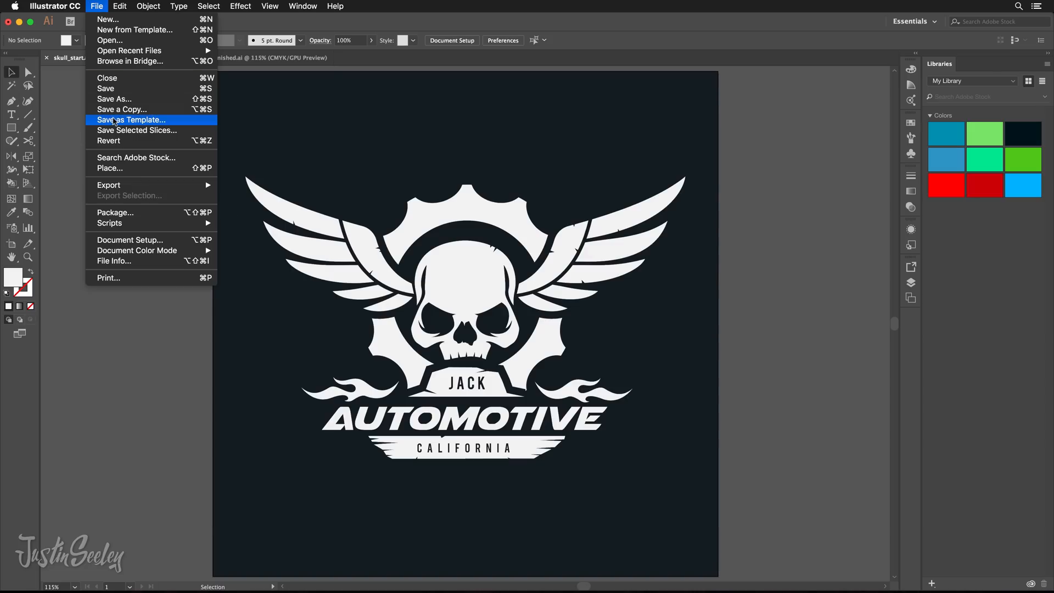
left_click(112, 165)
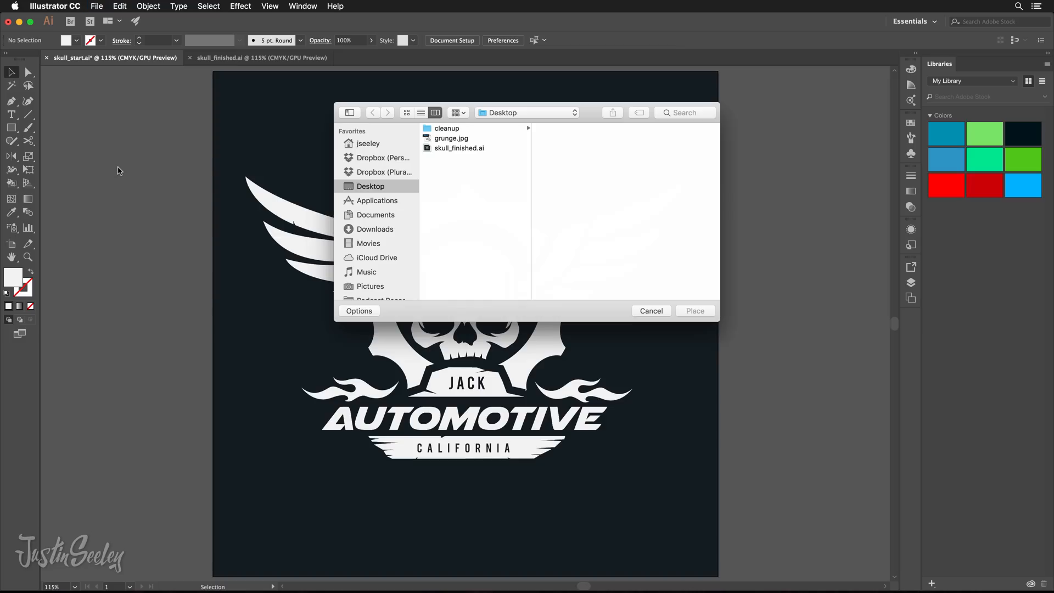
left_click(451, 138)
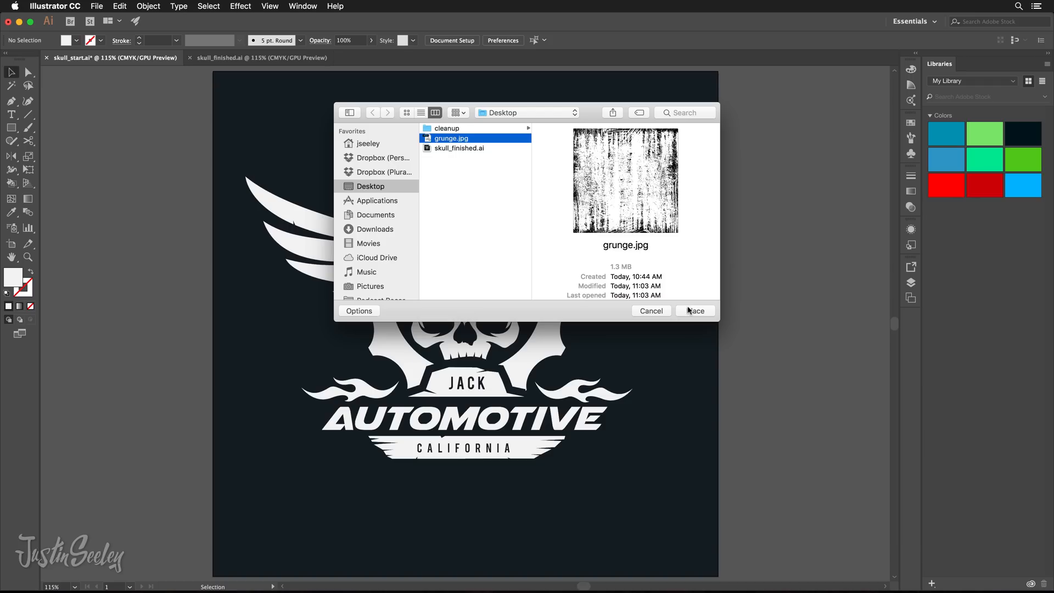
left_click(696, 310)
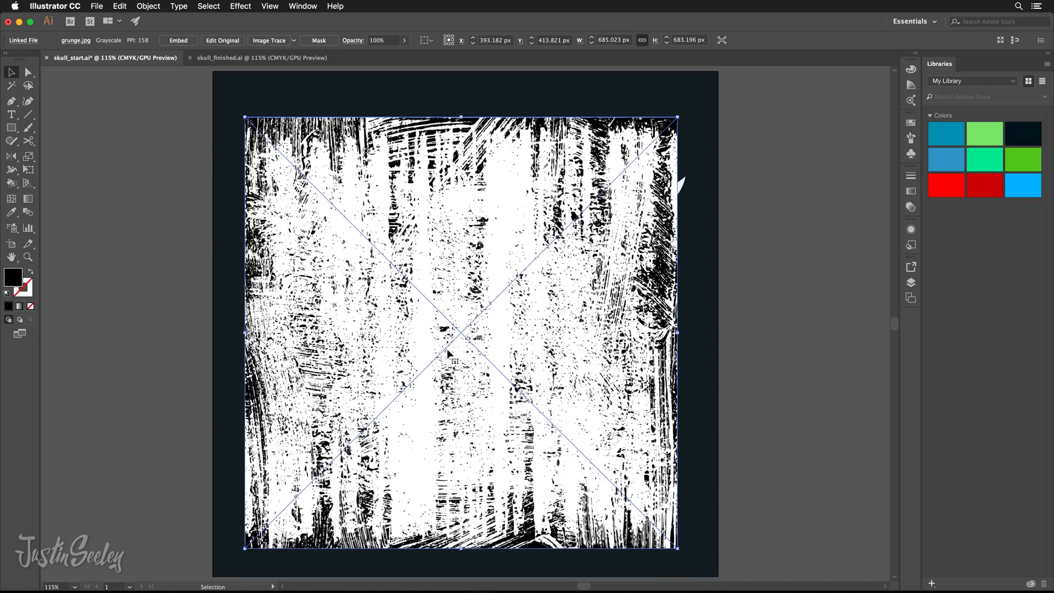
mouse_move(315, 72)
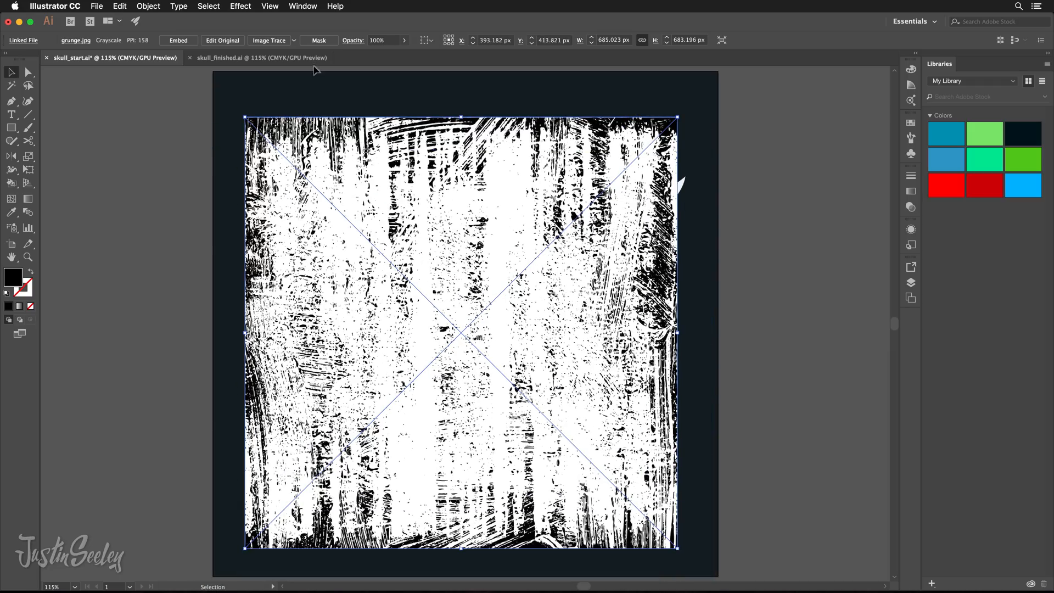
mouse_move(273, 39)
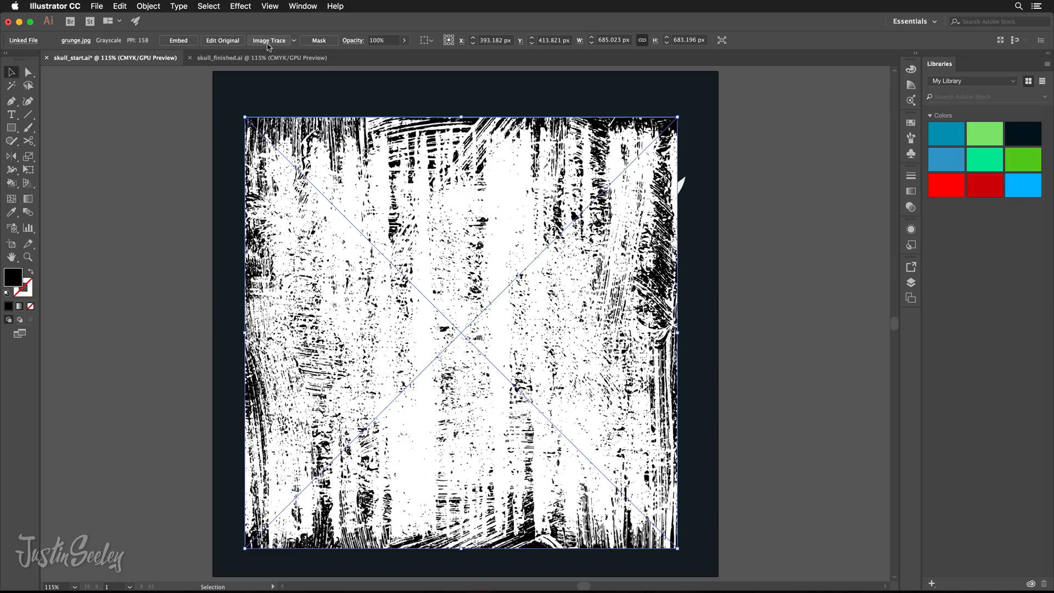
mouse_move(270, 46)
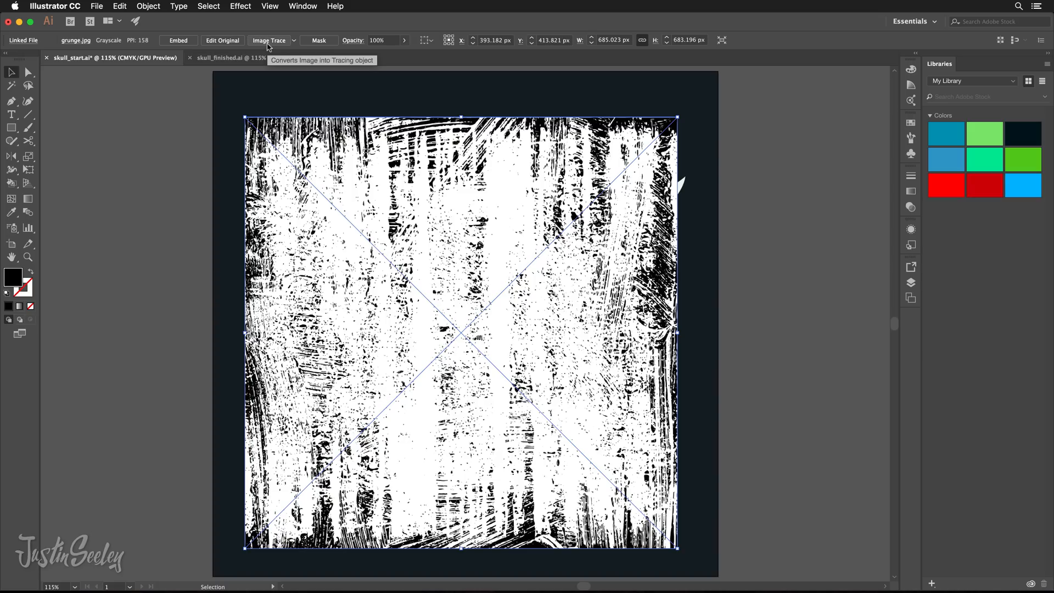
- Image Trace the placed grunge photo into a black-and-white tracing object
left_click(269, 40)
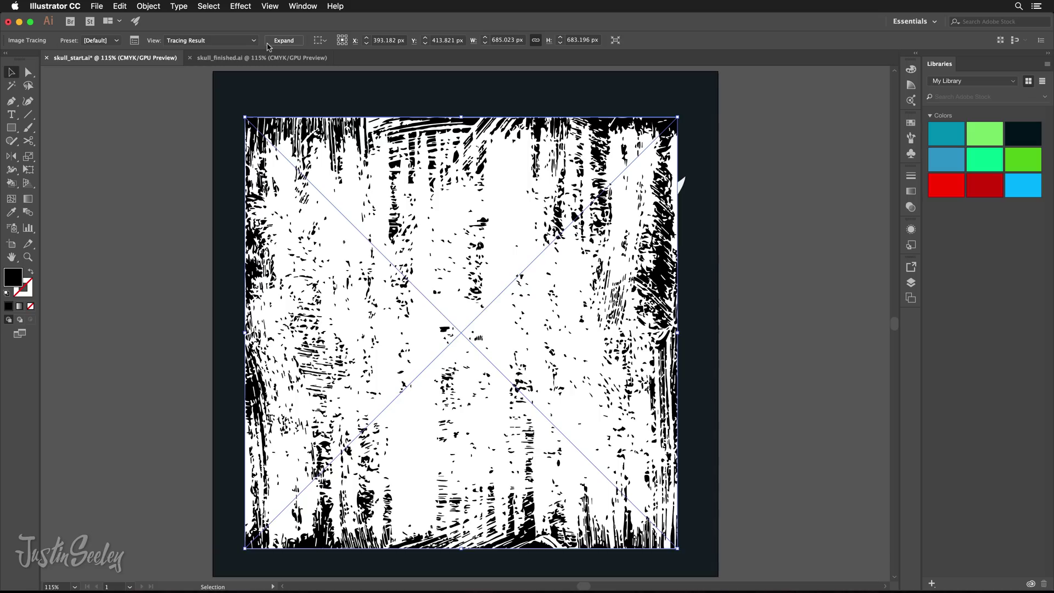
mouse_move(158, 148)
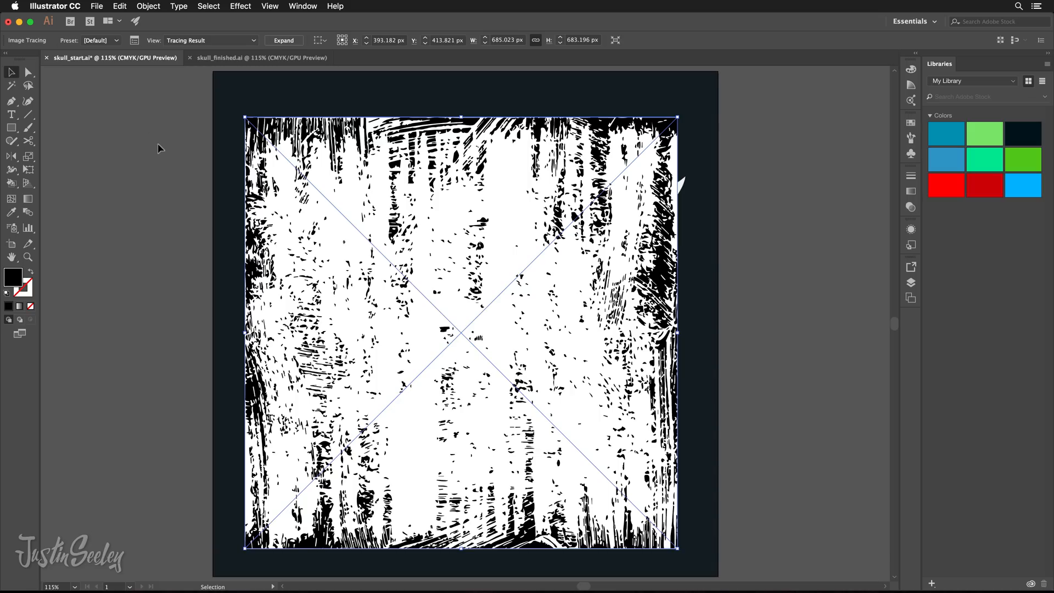
mouse_move(134, 39)
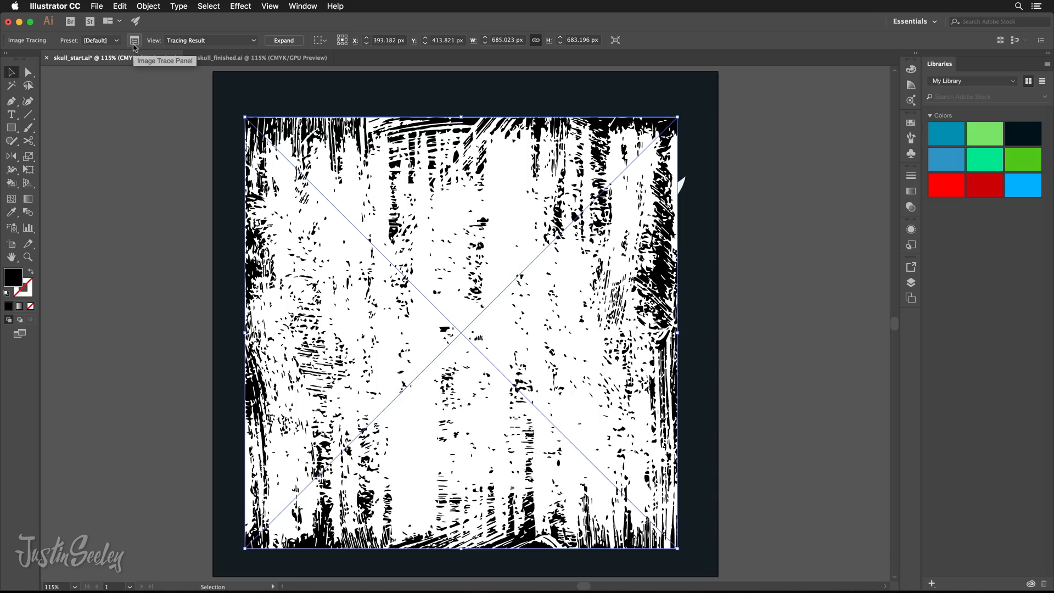
mouse_move(298, 24)
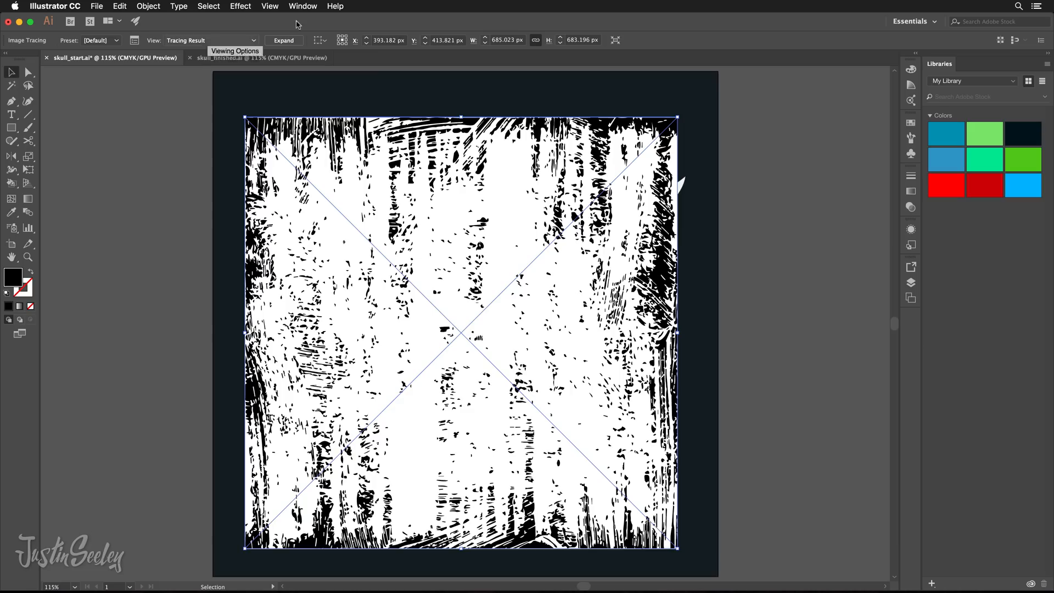
- Retrace the grunge texture with the Black and White Logo preset in the Image Trace panel
left_click(302, 6)
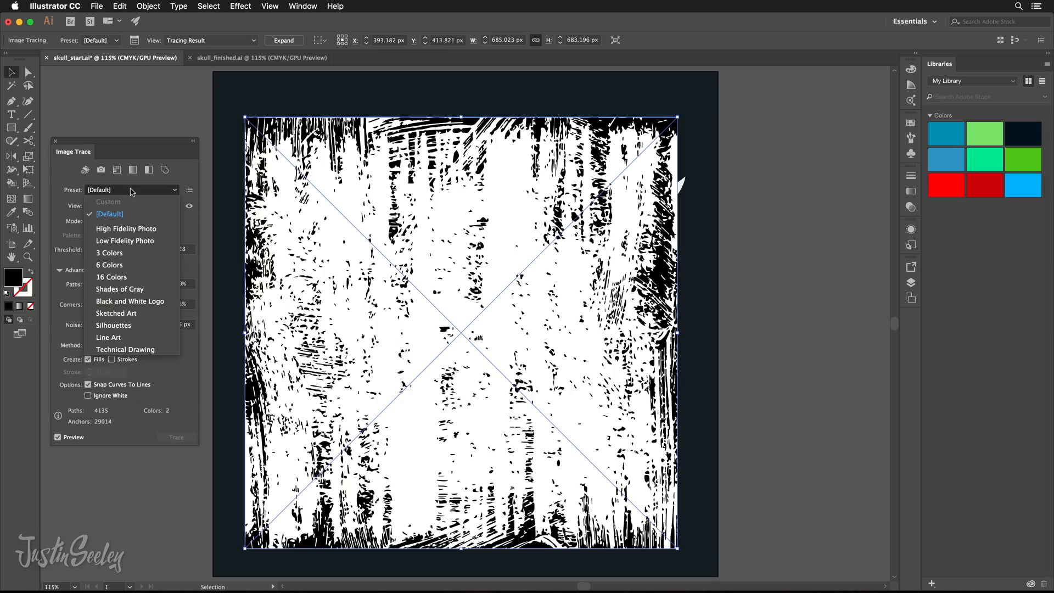
mouse_move(132, 325)
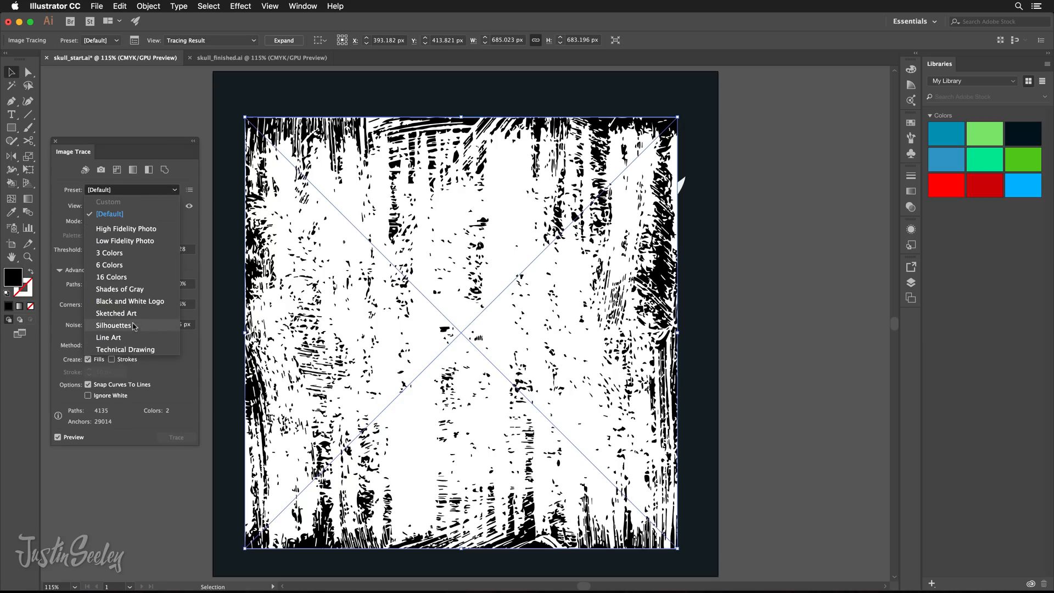
mouse_move(138, 314)
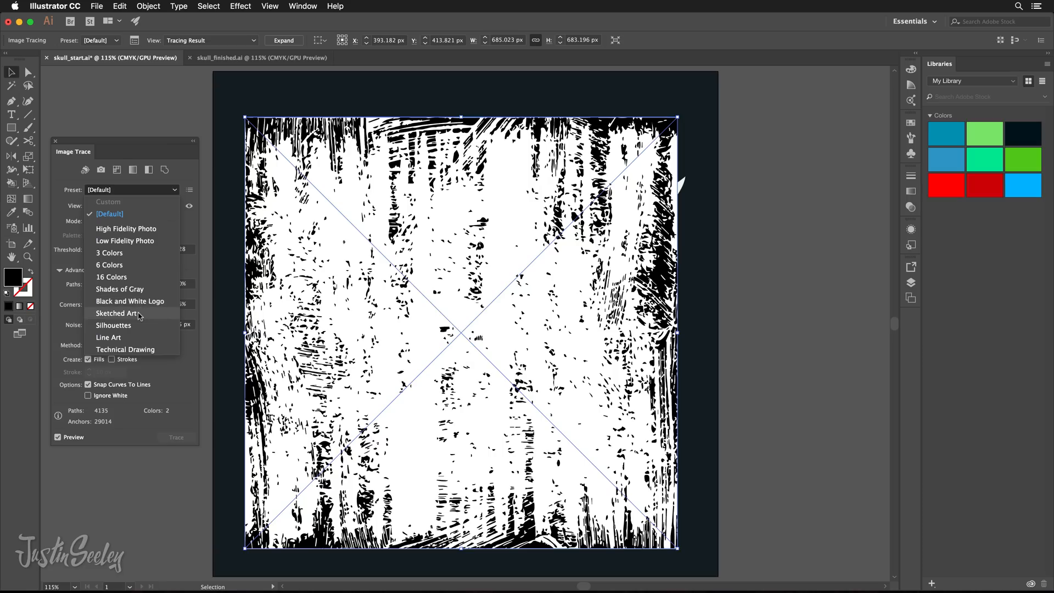
left_click(129, 301)
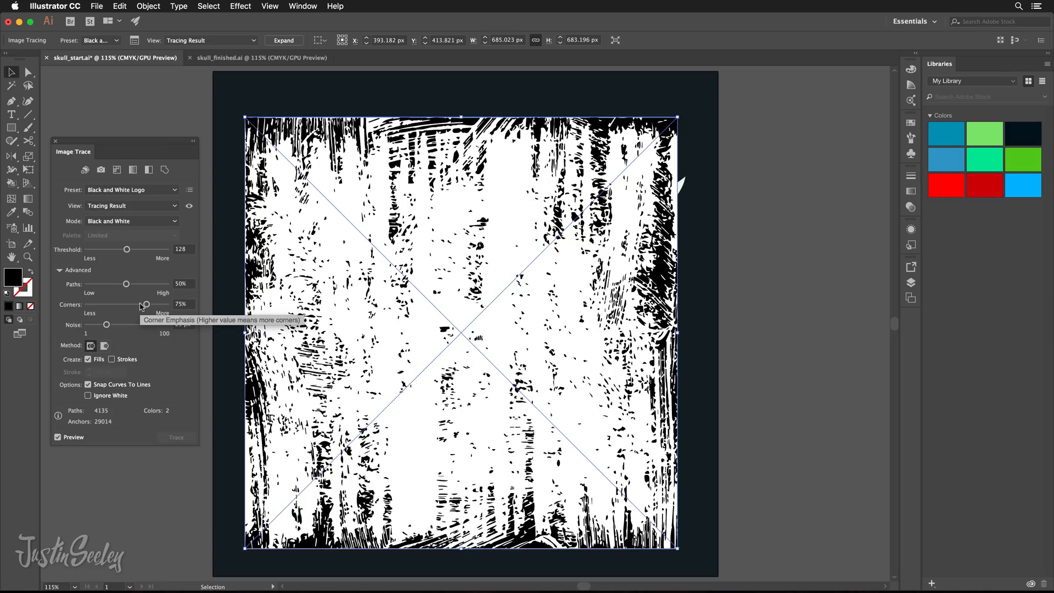
left_click_drag(105, 324, 105, 324)
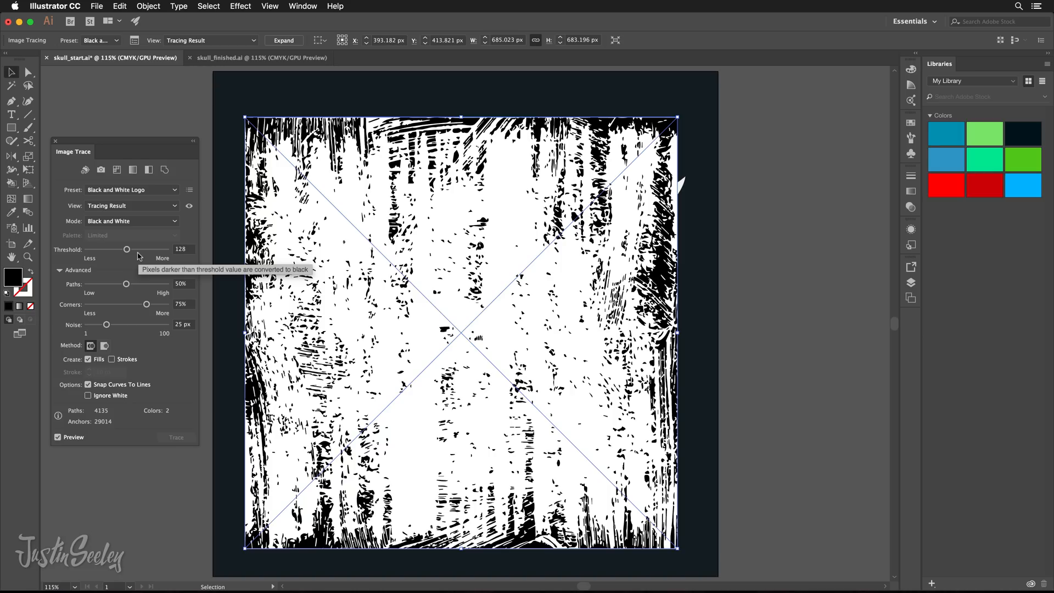
mouse_move(73, 255)
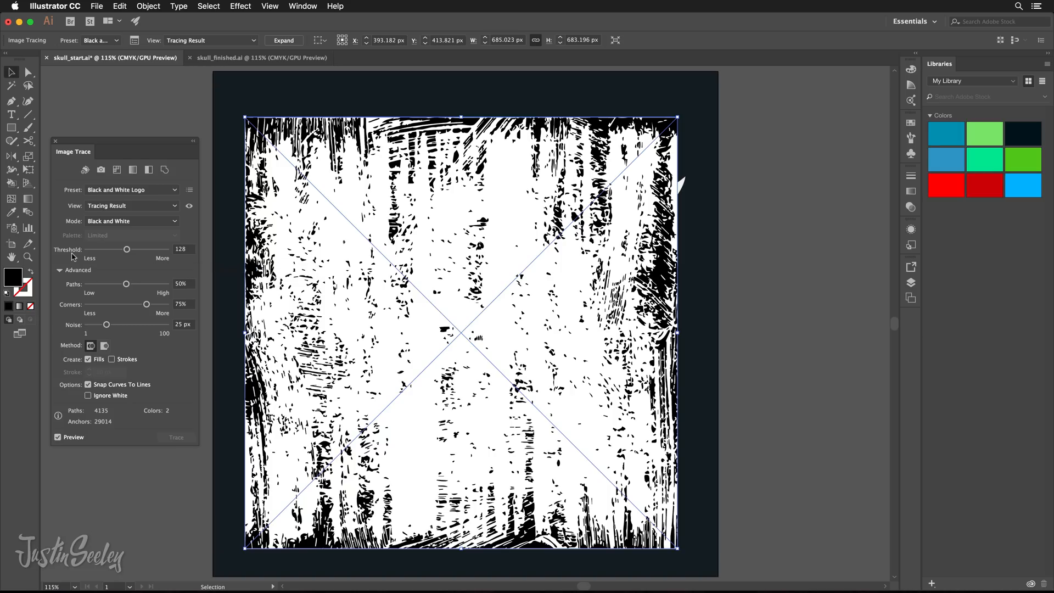
mouse_move(126, 250)
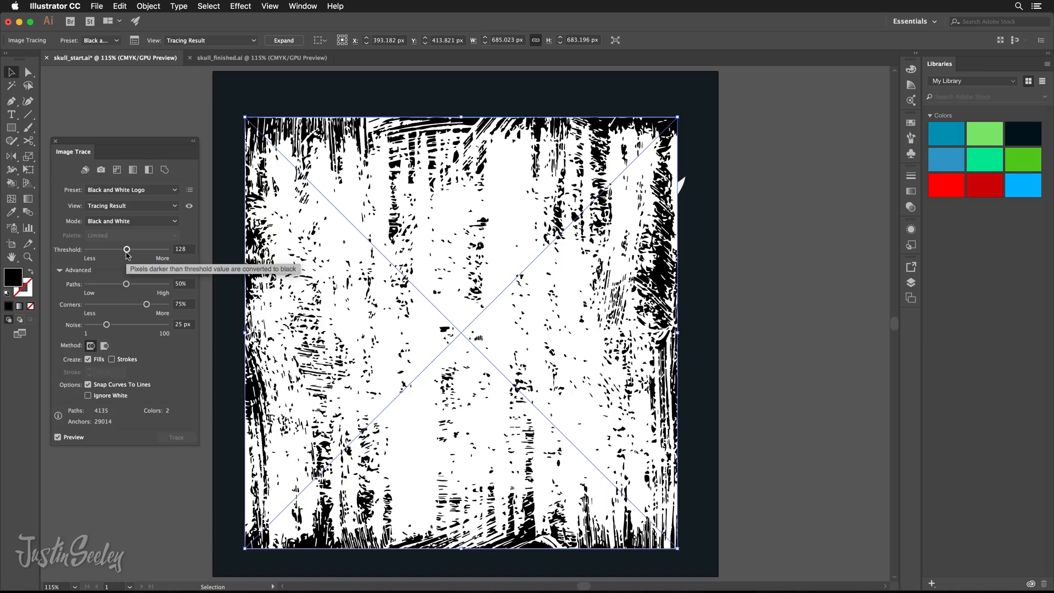
- Raise the trace Threshold from 128 to 235 for heavier black areas
left_click_drag(126, 249, 136, 249)
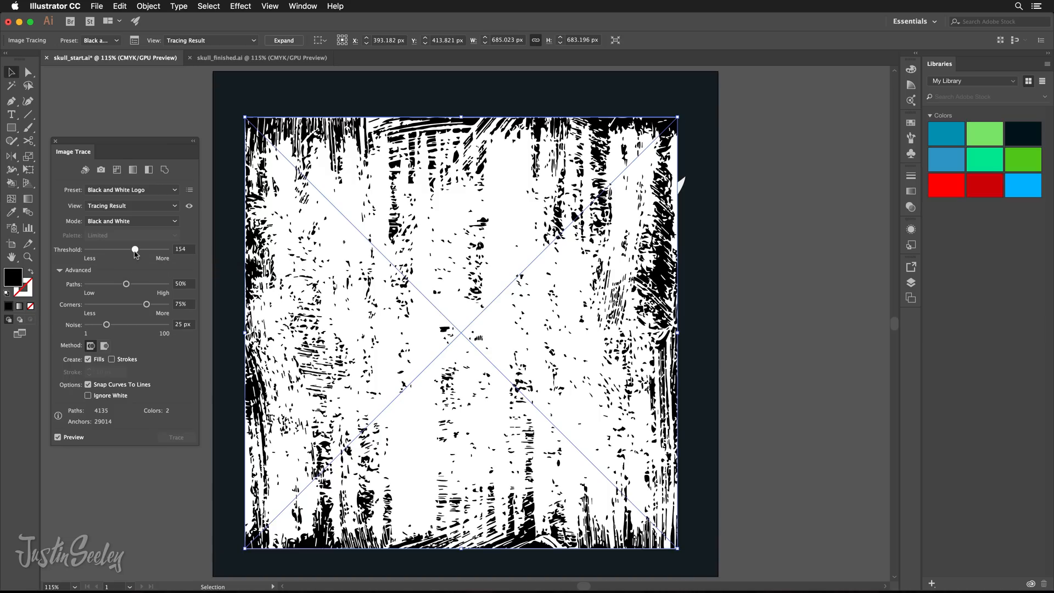
left_click_drag(136, 250, 137, 250)
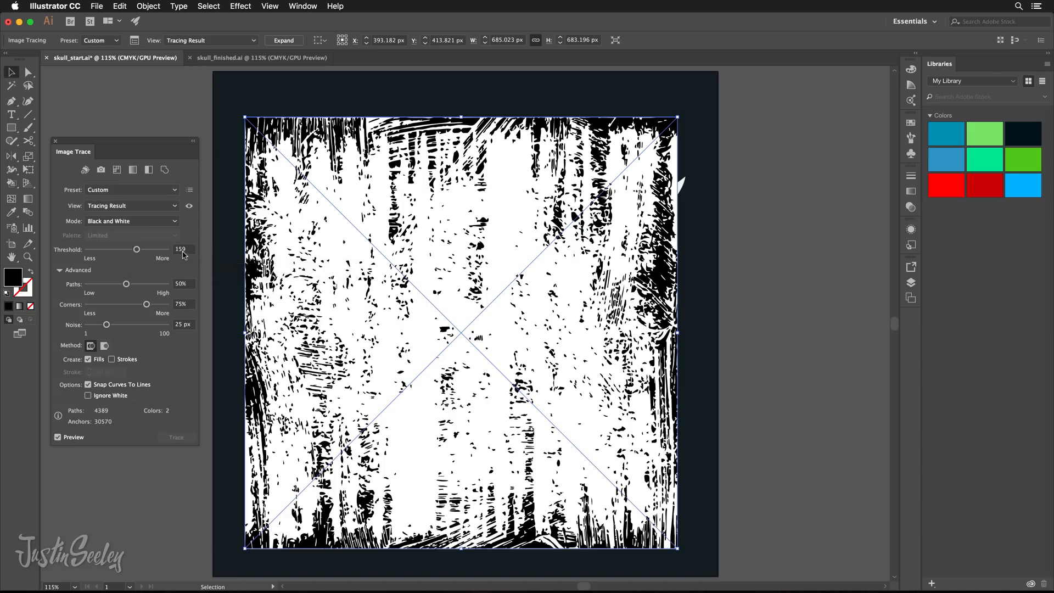
mouse_move(136, 250)
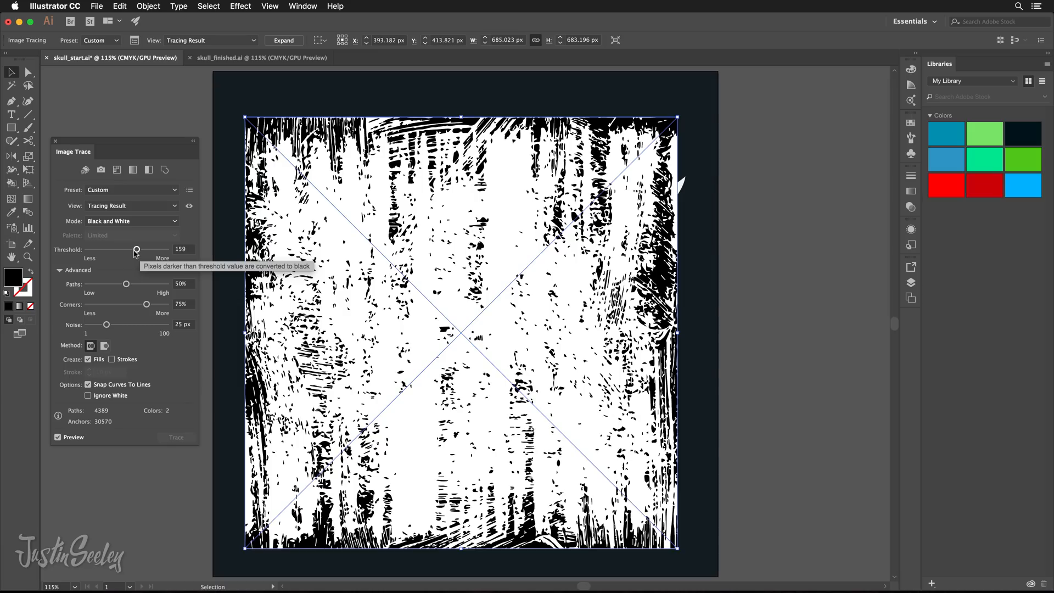
mouse_move(201, 257)
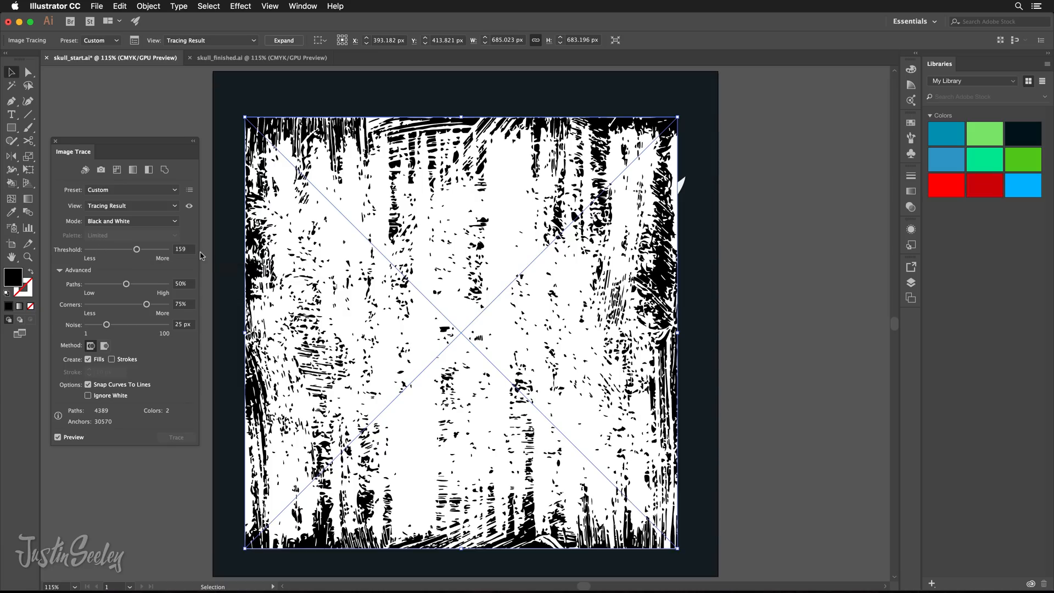
left_click_drag(136, 250, 140, 250)
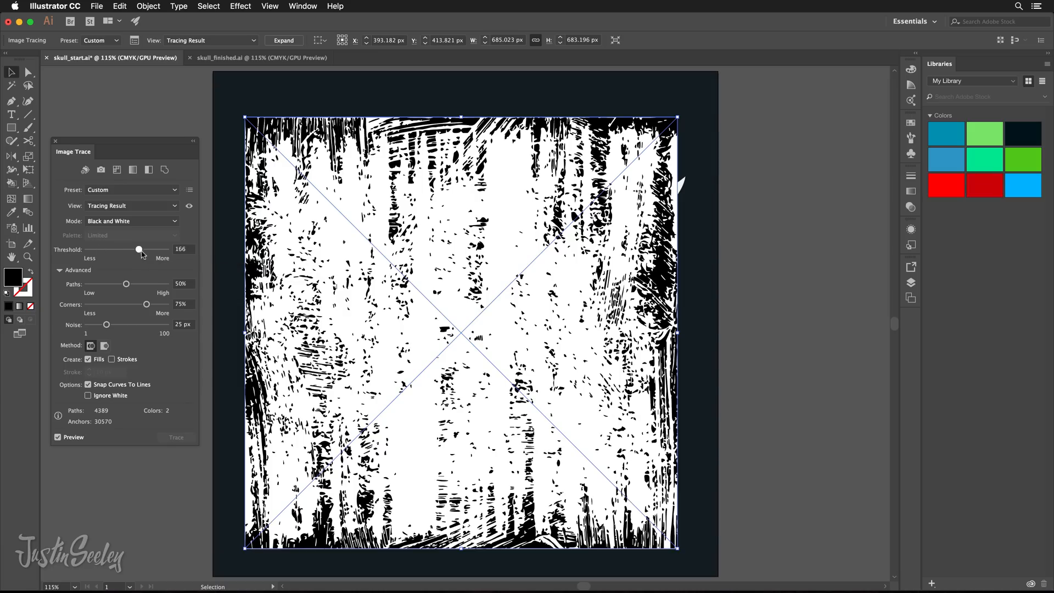
left_click_drag(139, 249, 153, 249)
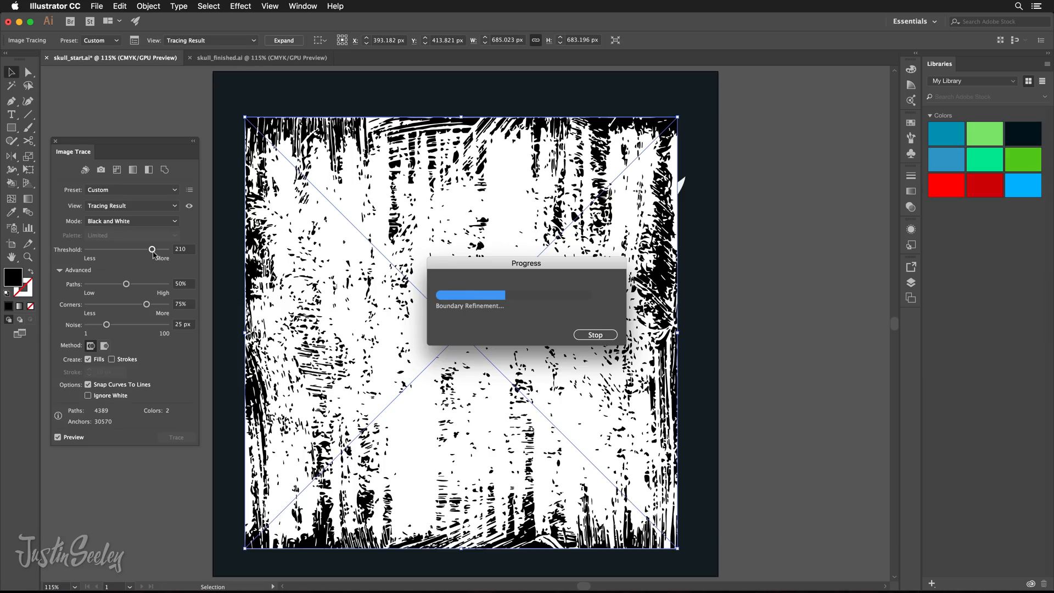
left_click_drag(153, 249, 156, 249)
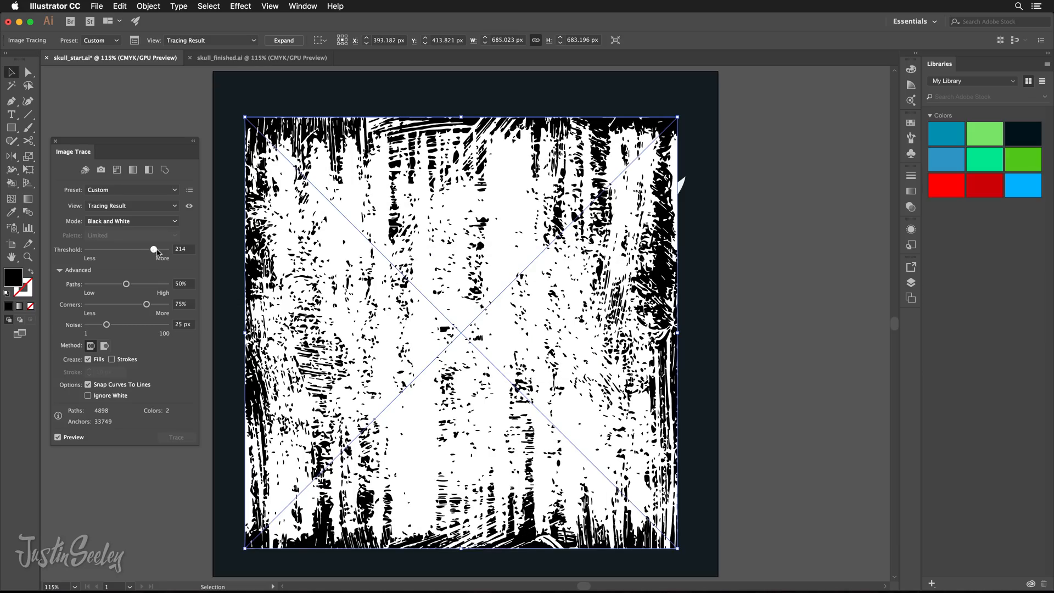
left_click_drag(154, 249, 160, 249)
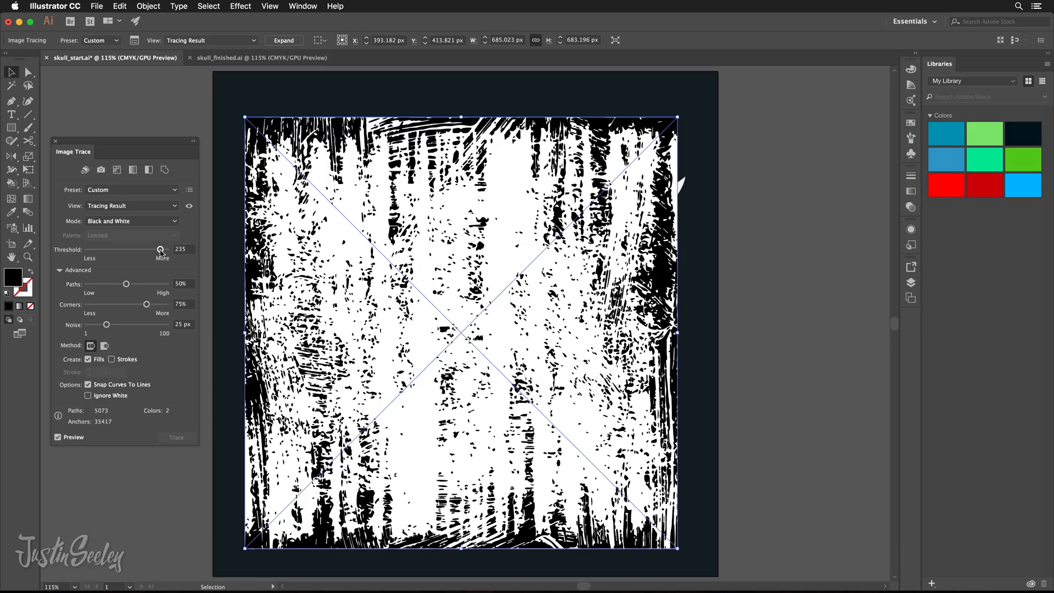
- Set trace Paths fidelity to 90% and Noise to 1 px for finer speckled detail
left_click_drag(125, 284, 134, 284)
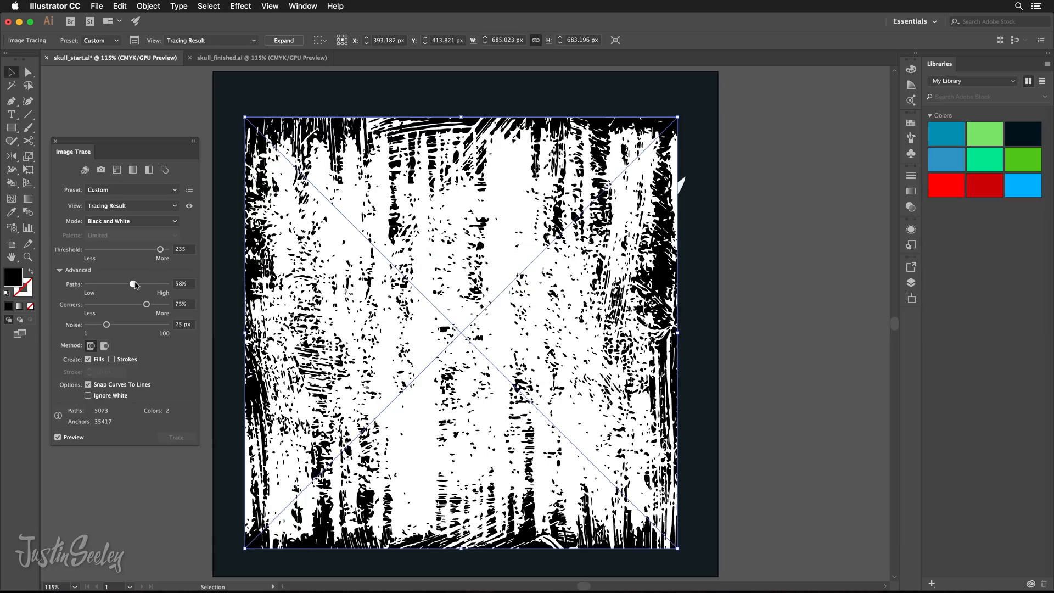
left_click_drag(133, 283, 155, 283)
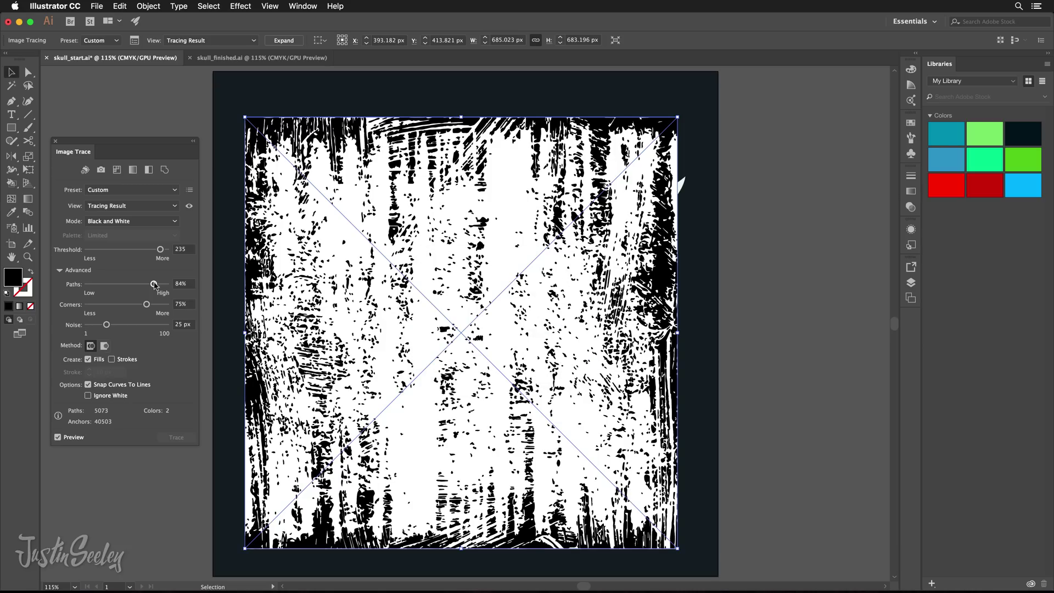
left_click_drag(154, 285, 159, 285)
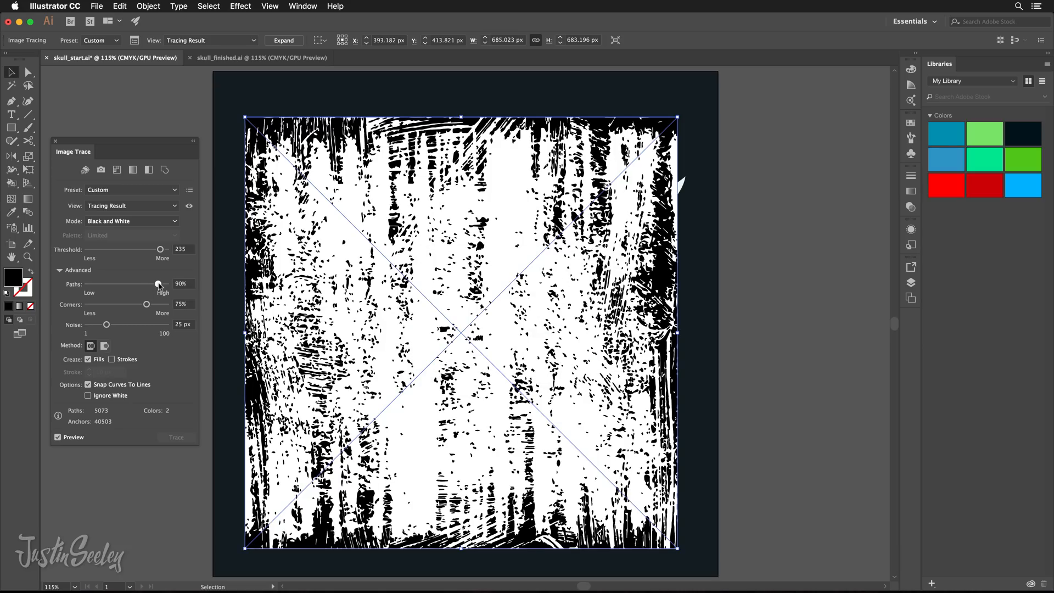
left_click_drag(158, 284, 159, 285)
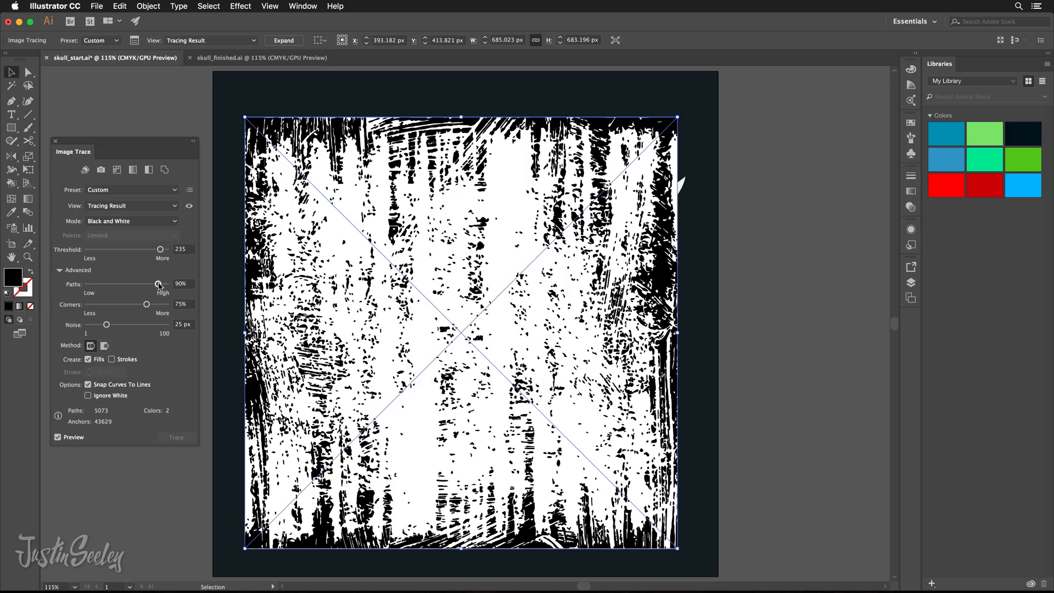
left_click_drag(105, 324, 104, 324)
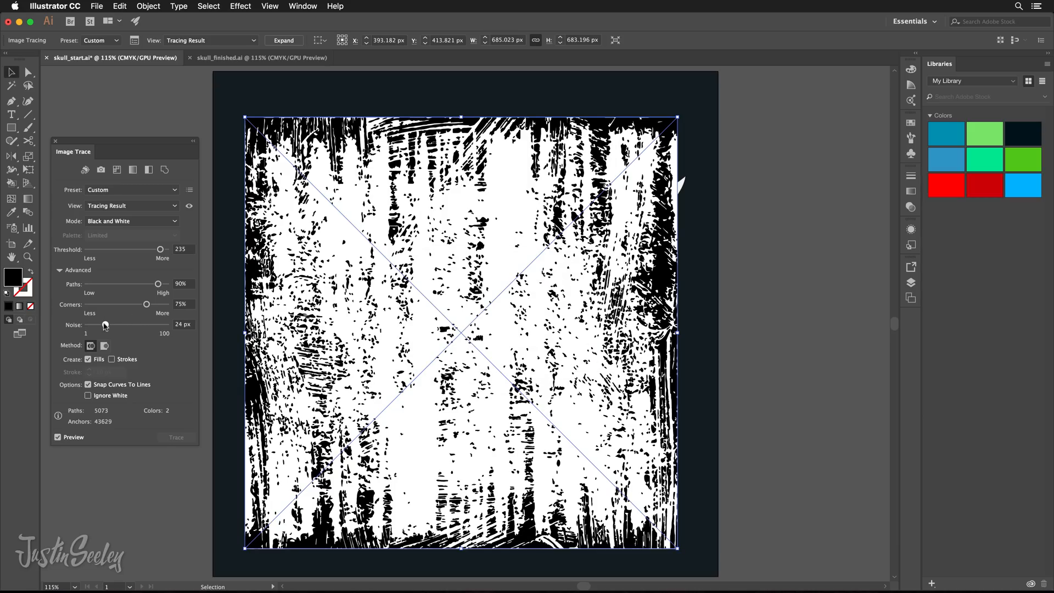
left_click_drag(104, 325, 88, 325)
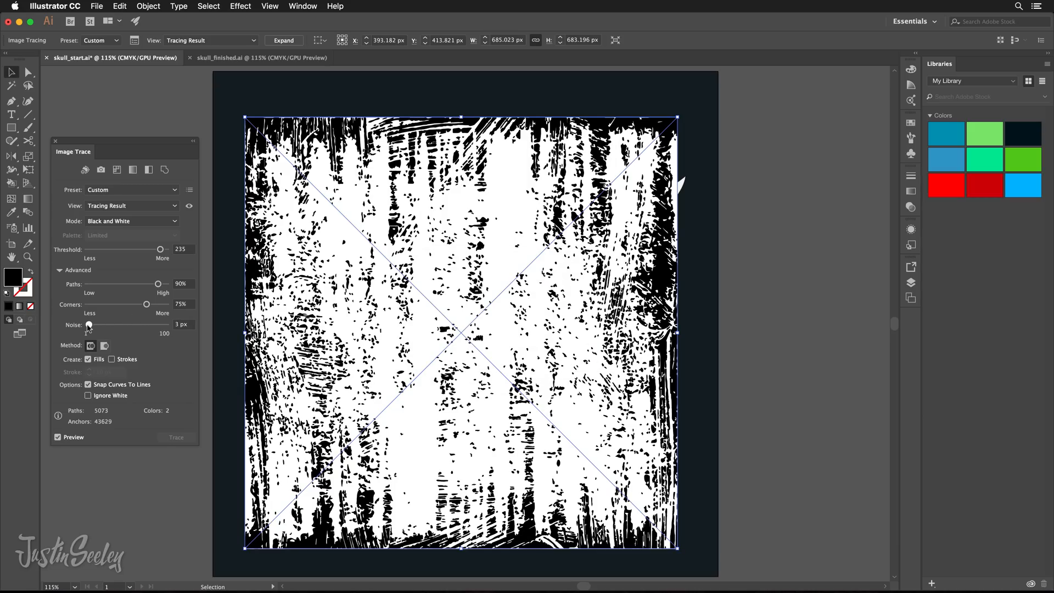
left_click_drag(89, 325, 86, 325)
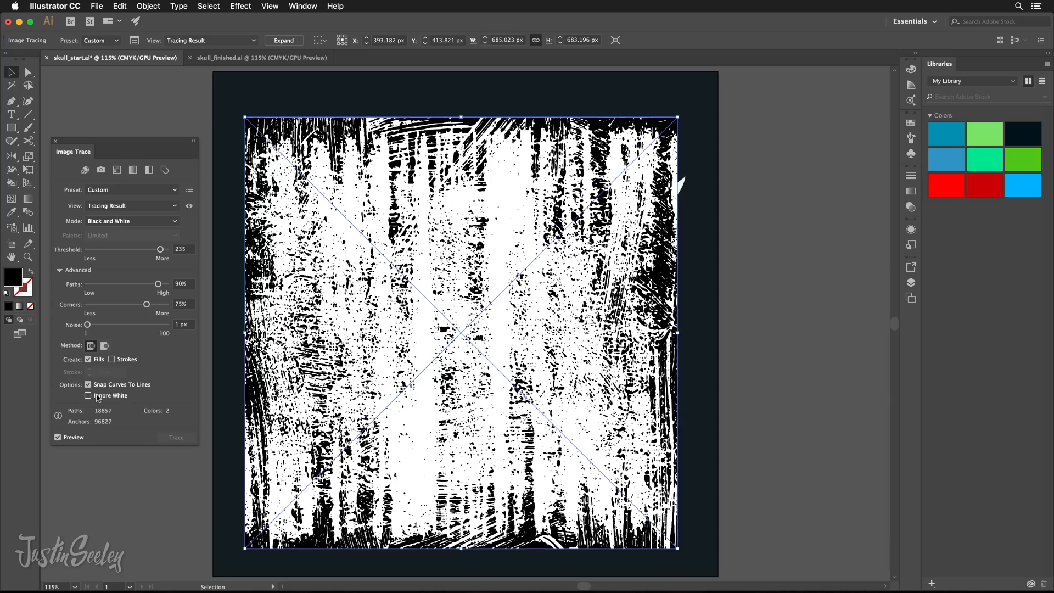
- Enable Ignore White and expand the grunge trace into editable vector paths
left_click(88, 396)
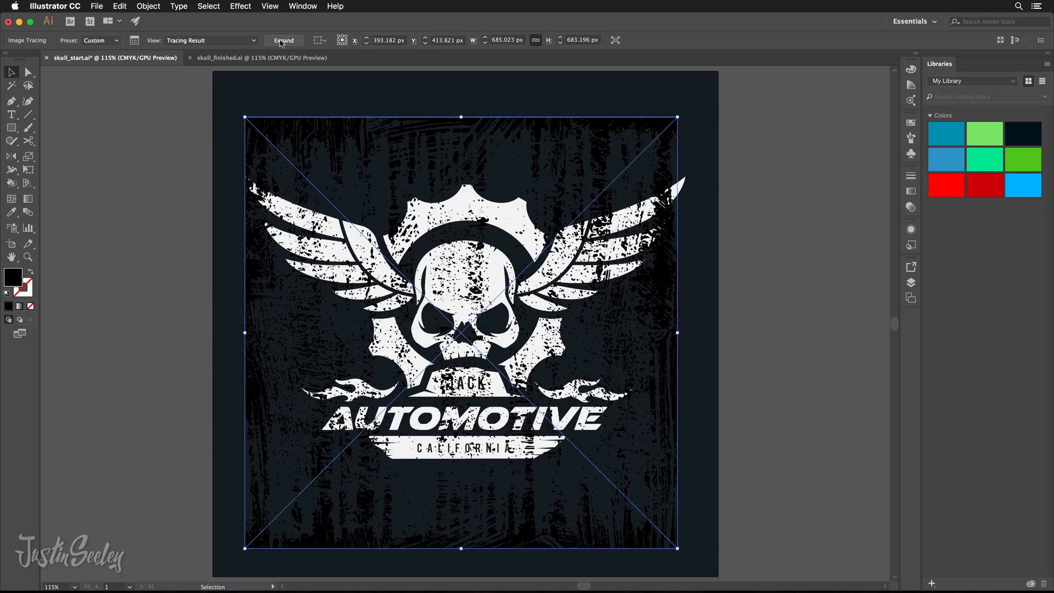
left_click(284, 39)
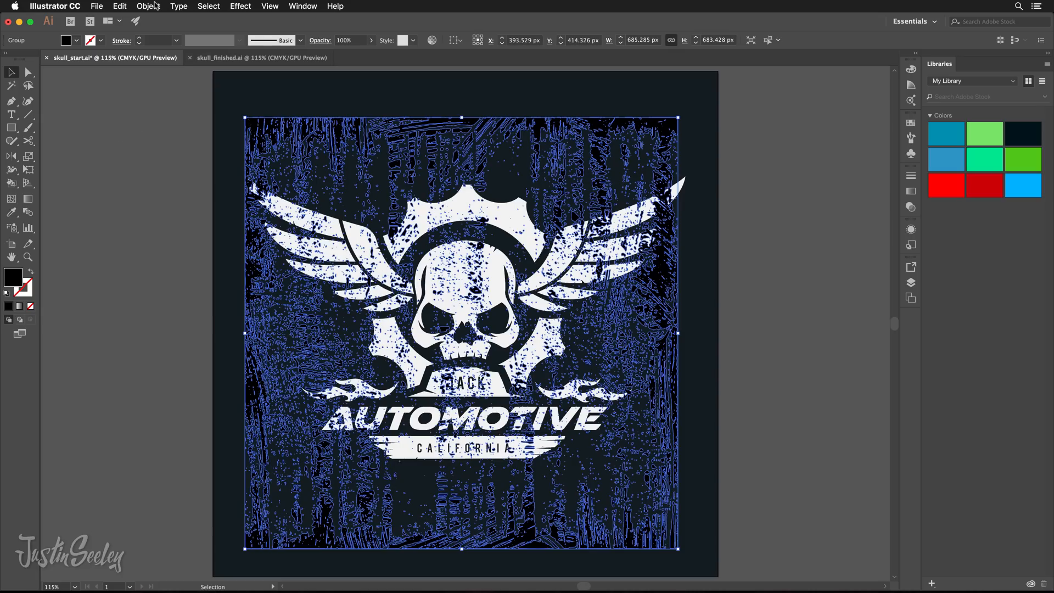
- Make the expanded grunge specks one compound path
left_click(148, 6)
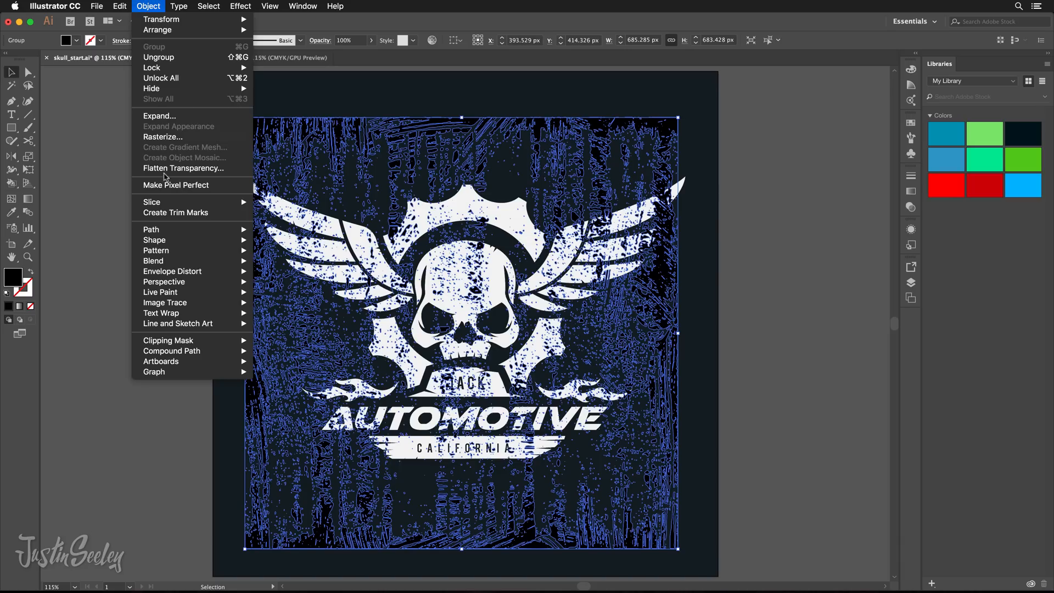
mouse_move(171, 351)
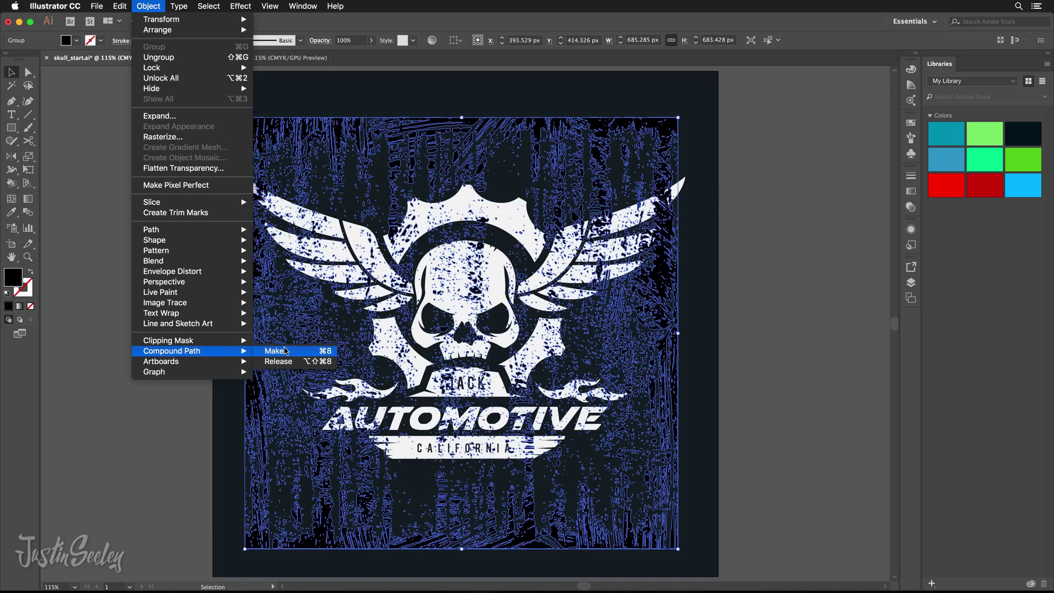
left_click(272, 351)
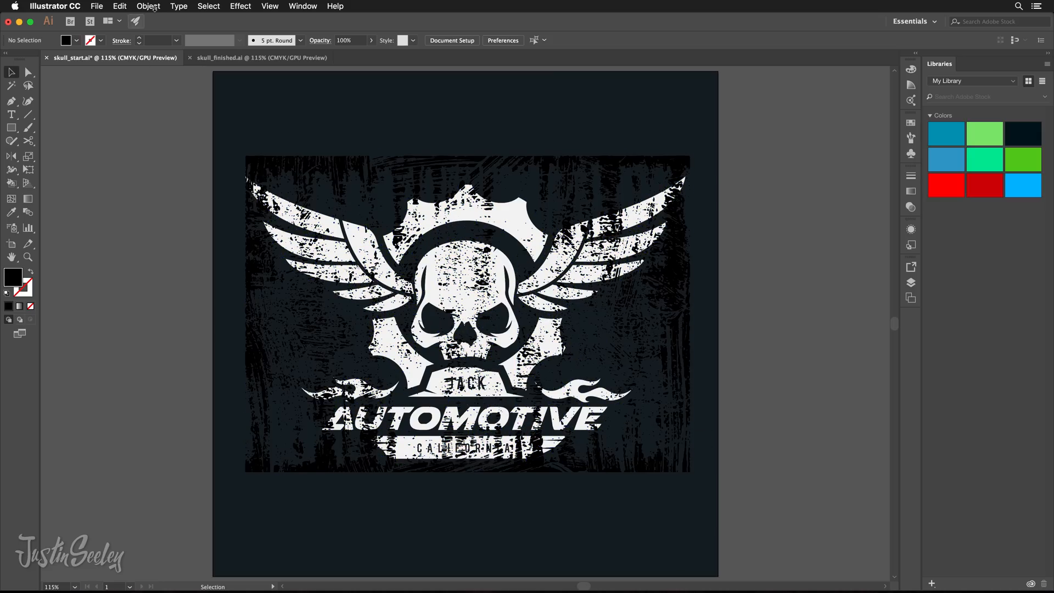
- Fill the background rectangle with the red Libraries swatch and deselect it
left_click(148, 6)
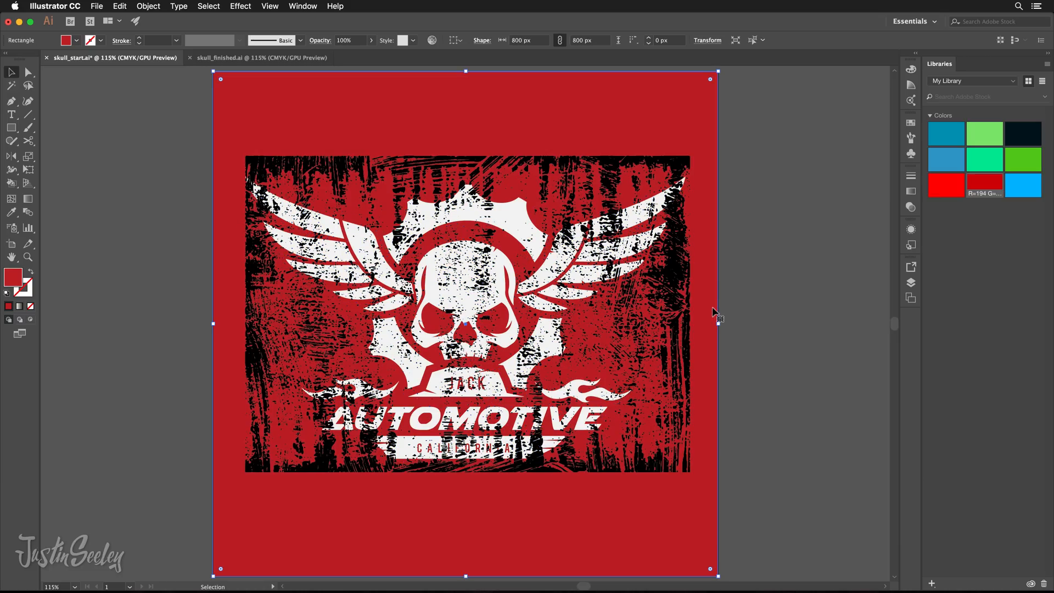
left_click(147, 6)
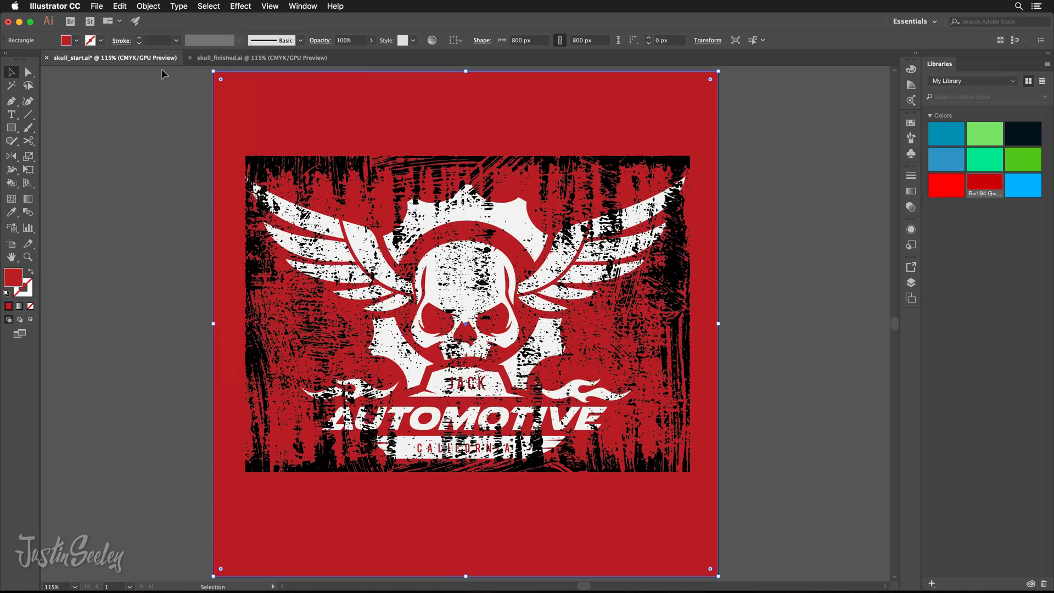
left_click(149, 5)
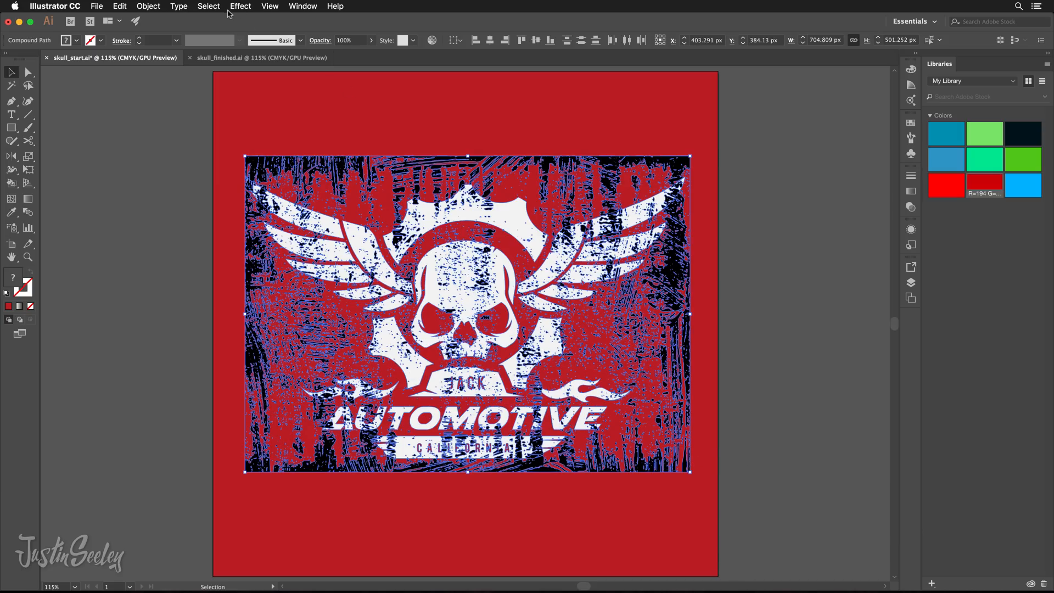
- Show the Pathfinder panel and park it at the left of the workspace
left_click(302, 5)
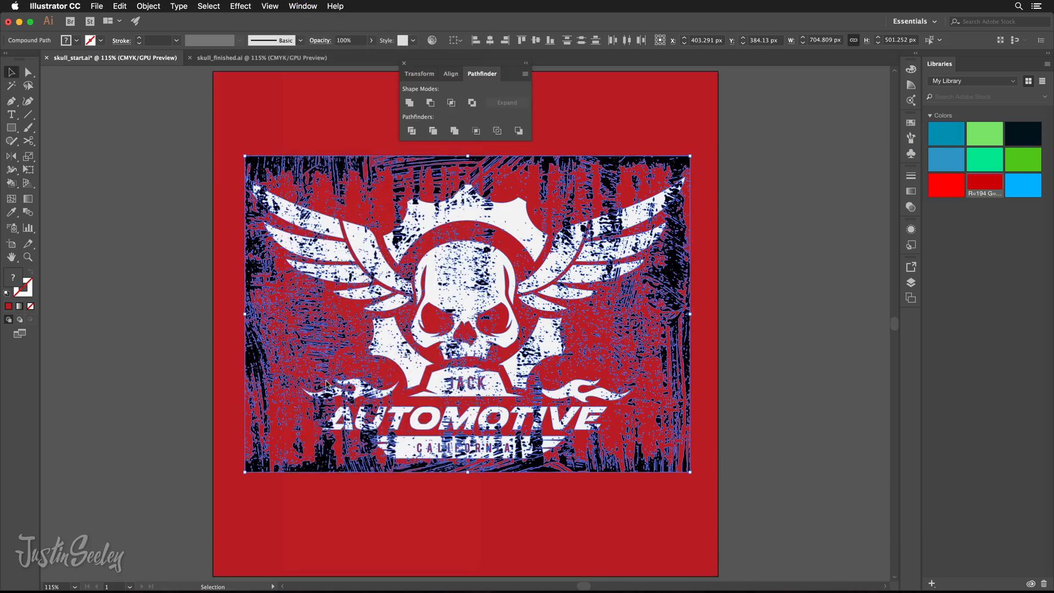
left_click_drag(464, 64, 174, 124)
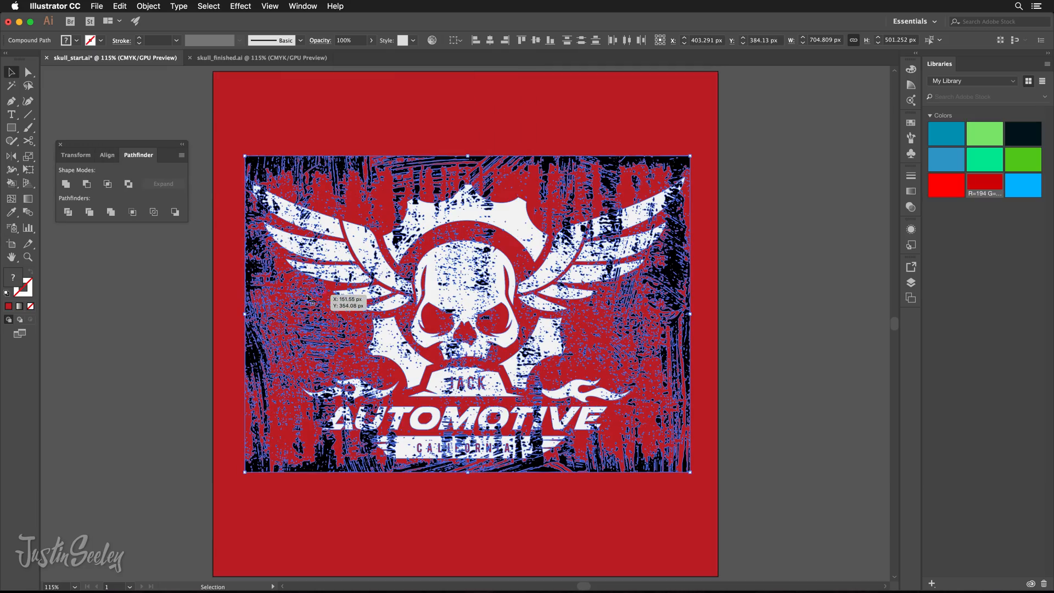
mouse_move(465, 287)
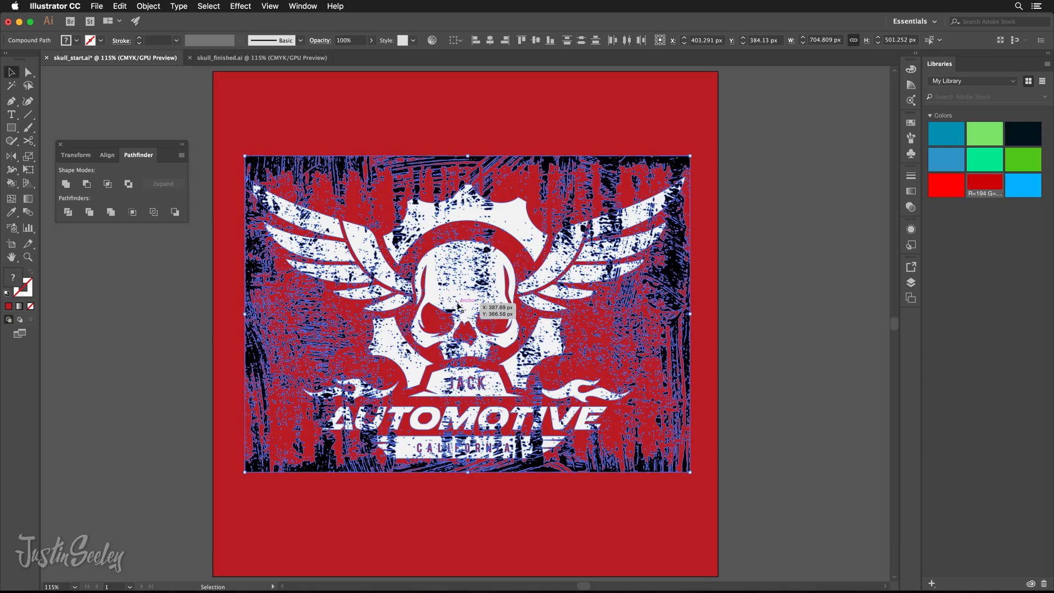
mouse_move(364, 358)
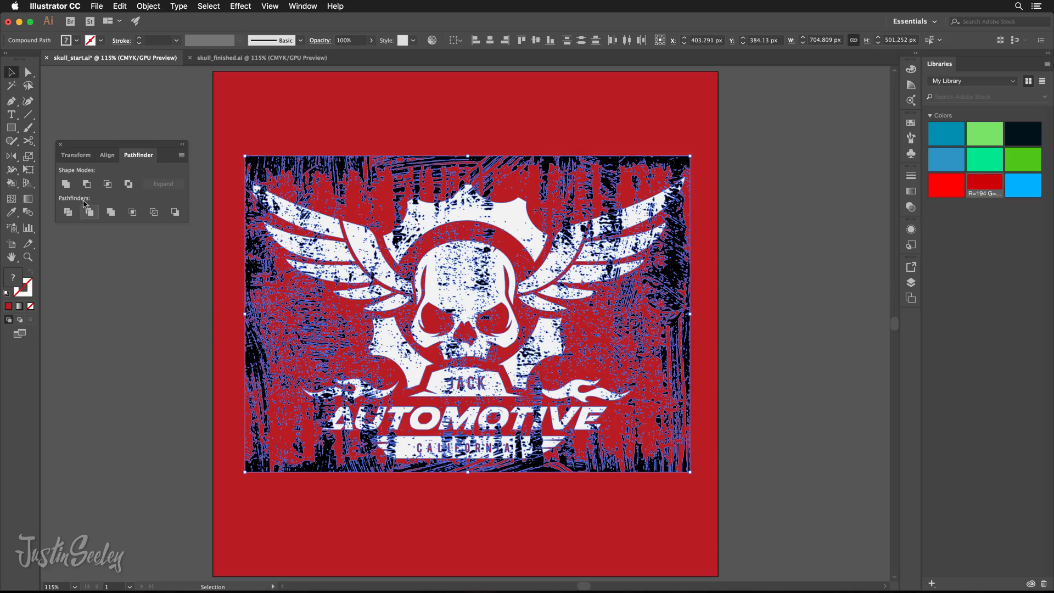
mouse_move(85, 185)
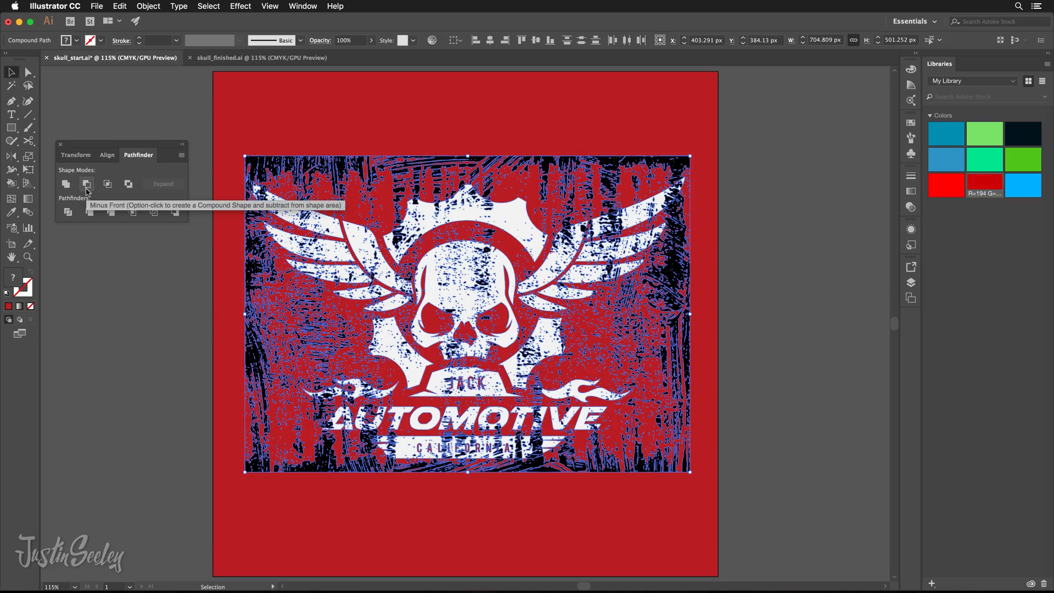
mouse_move(77, 381)
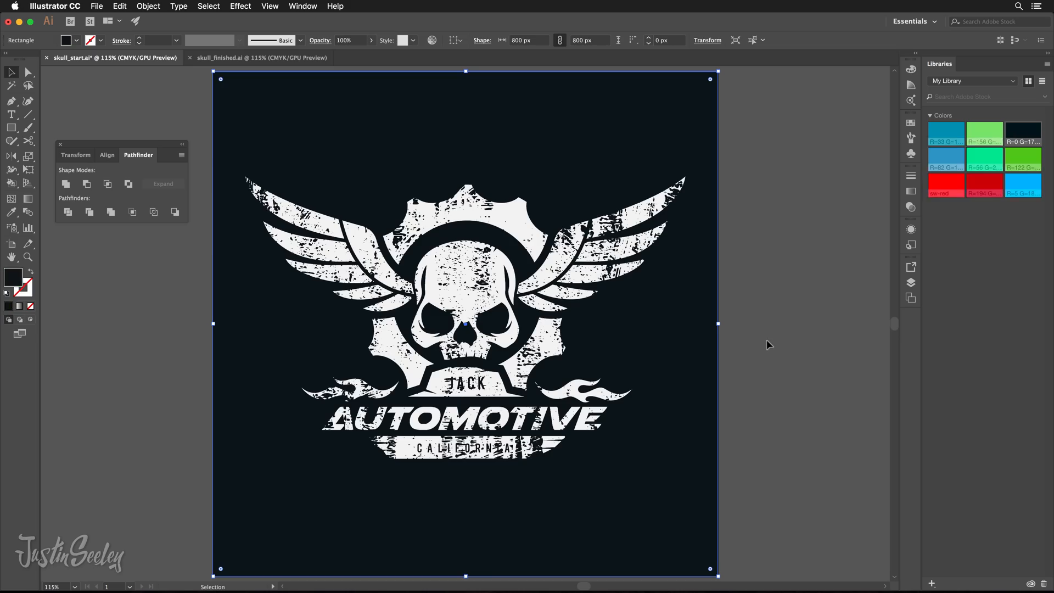
- Deselect everything to view the finished distressed white skull logo on the dark background
left_click(768, 345)
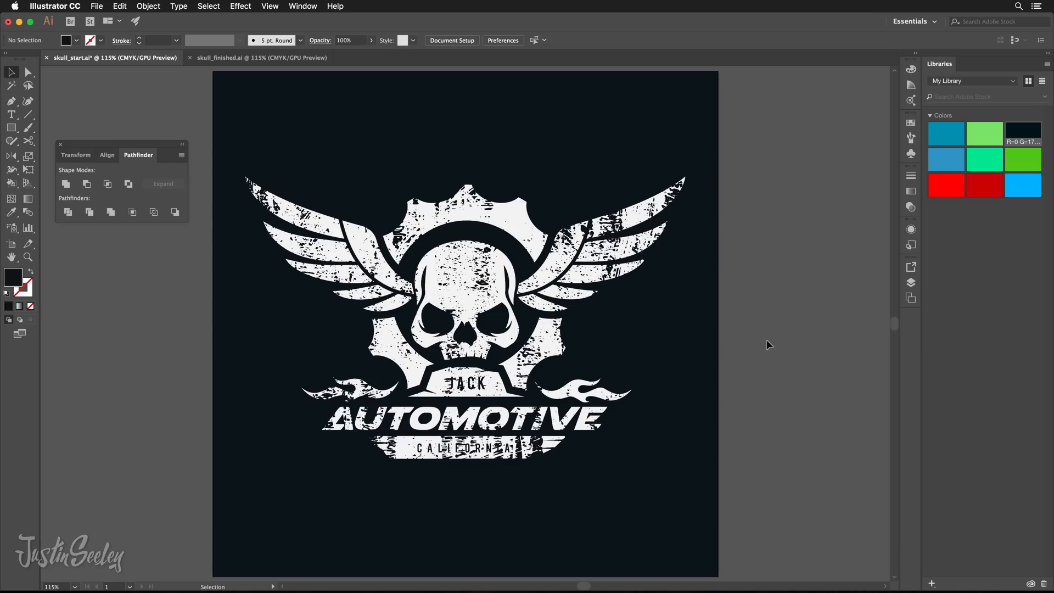